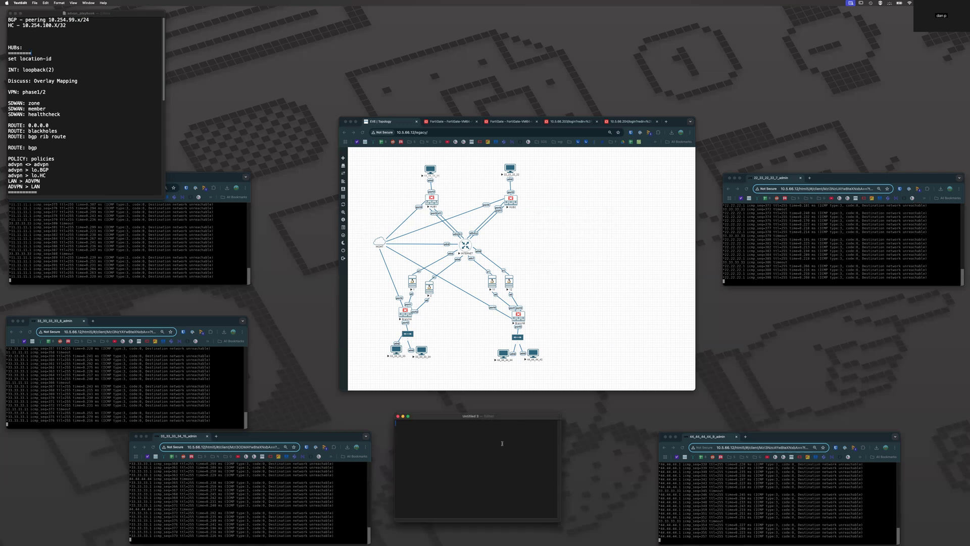
Bring Chrome forward, switch to the hub FortiGate tab and log in to its web interface
{"action": "left_click", "coordinate": [570, 163]}
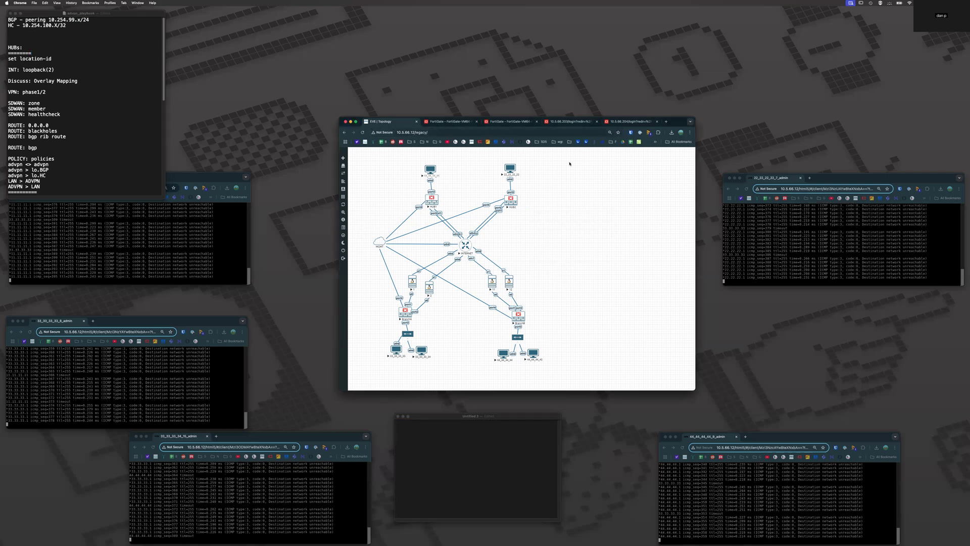
{"action": "left_click", "coordinate": [448, 122]}
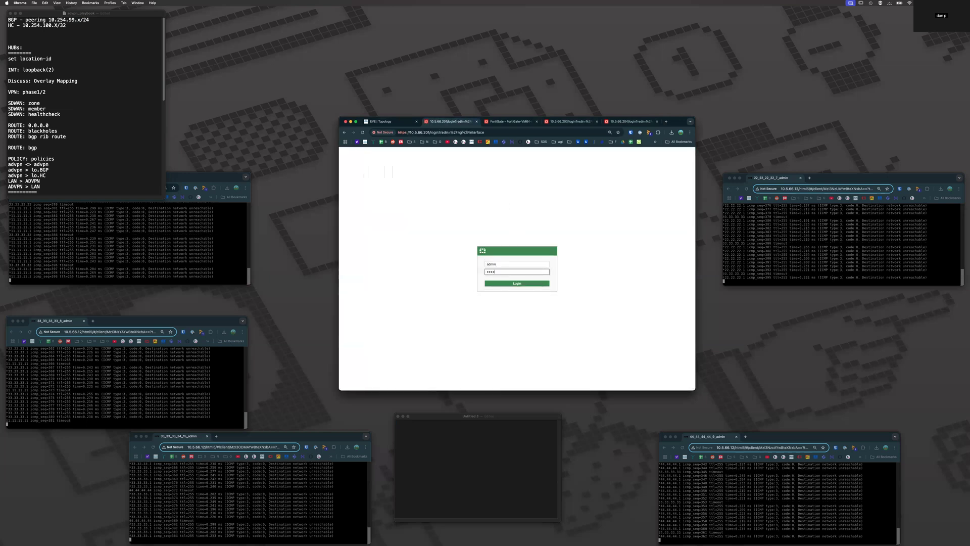
{"action": "left_click", "coordinate": [516, 283]}
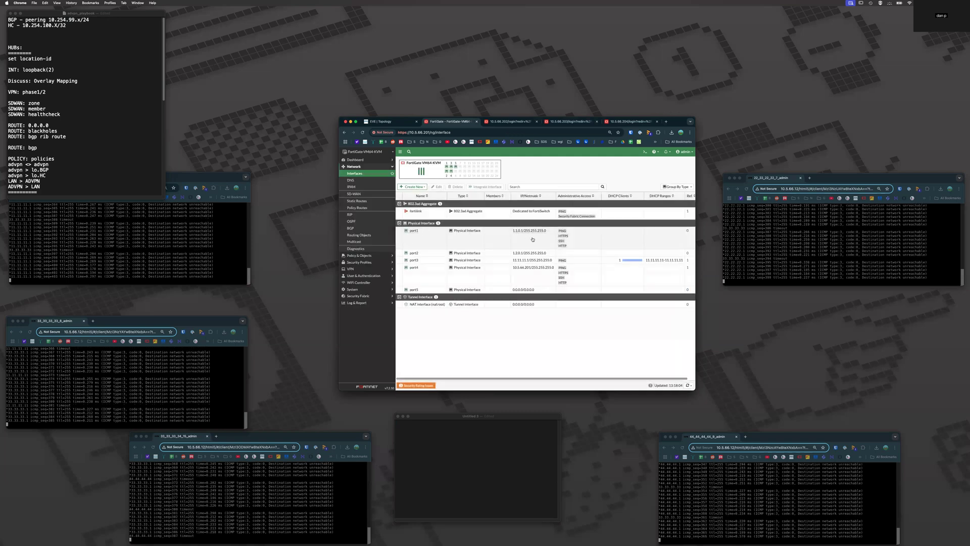
Review the hub's interfaces and static routes, adding a VRF column to the route list
{"action": "left_click", "coordinate": [414, 253]}
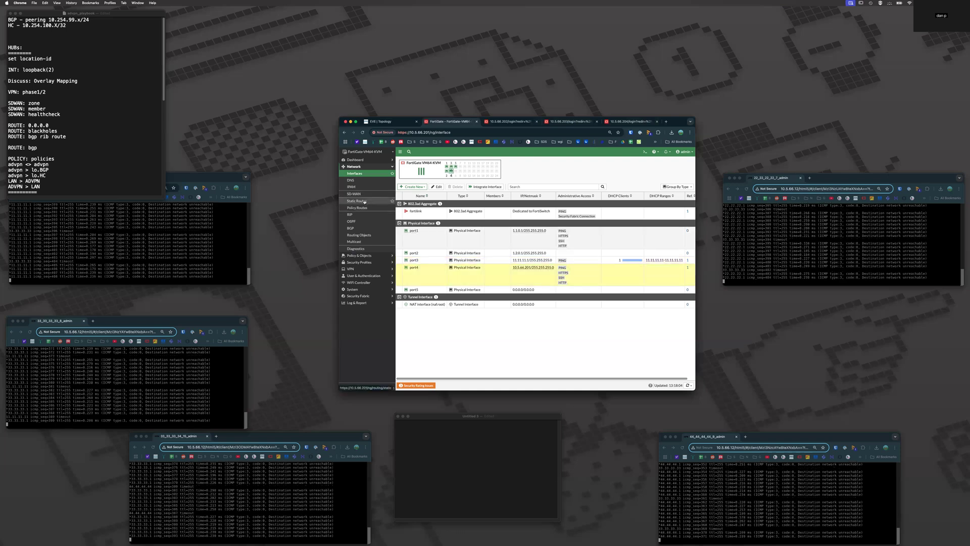
{"action": "left_click", "coordinate": [355, 200]}
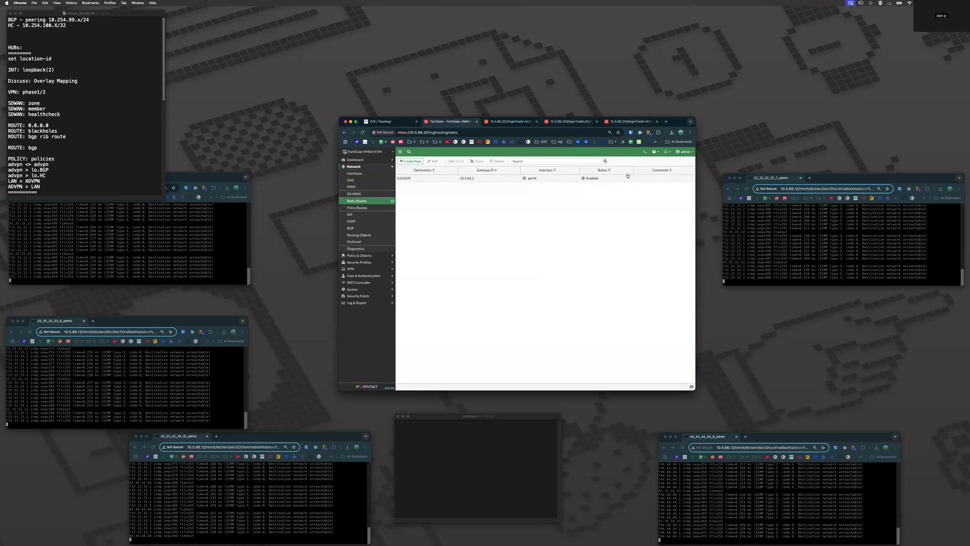
{"action": "left_click", "coordinate": [611, 170]}
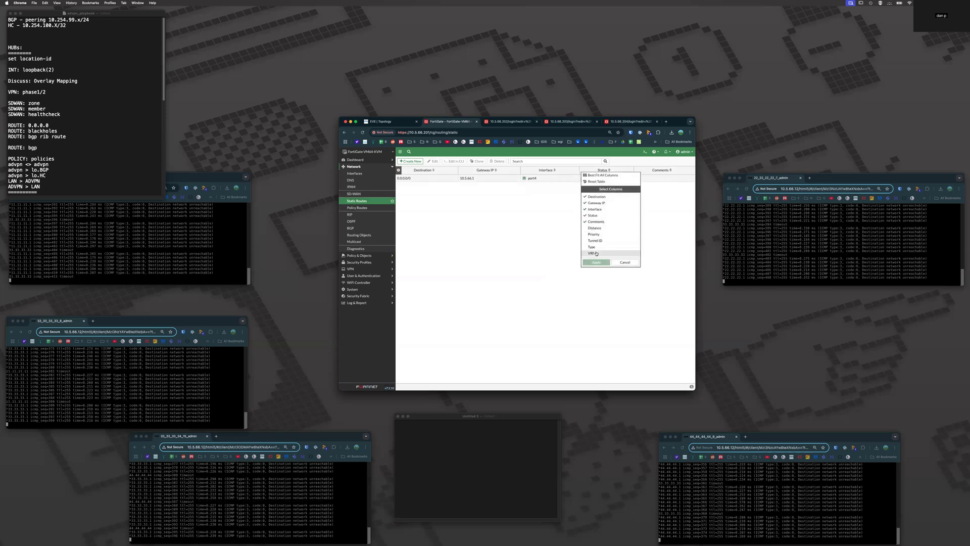
{"action": "left_click", "coordinate": [596, 263]}
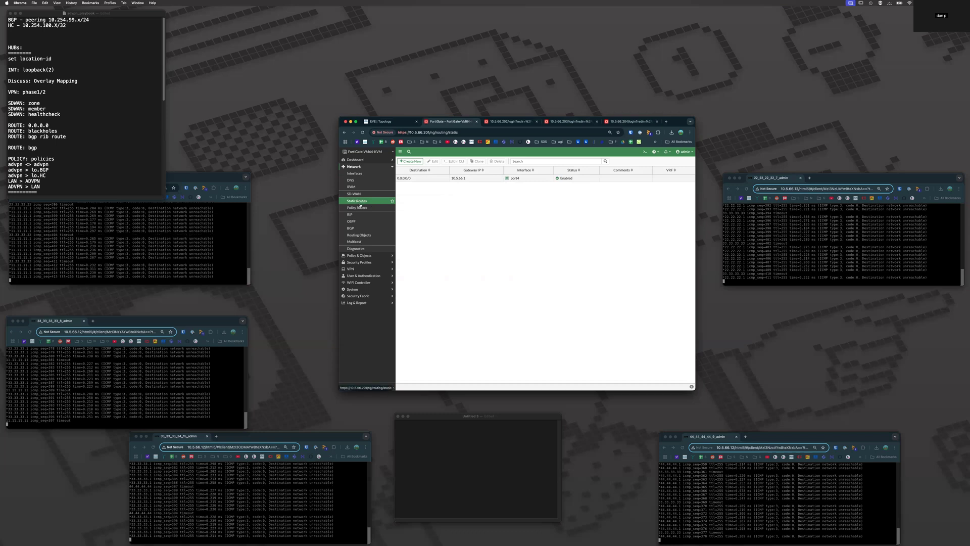
Check policy routes and the SD-WAN virtual-wan-link zone, then view the IPsec tunnel list
{"action": "left_click", "coordinate": [356, 208]}
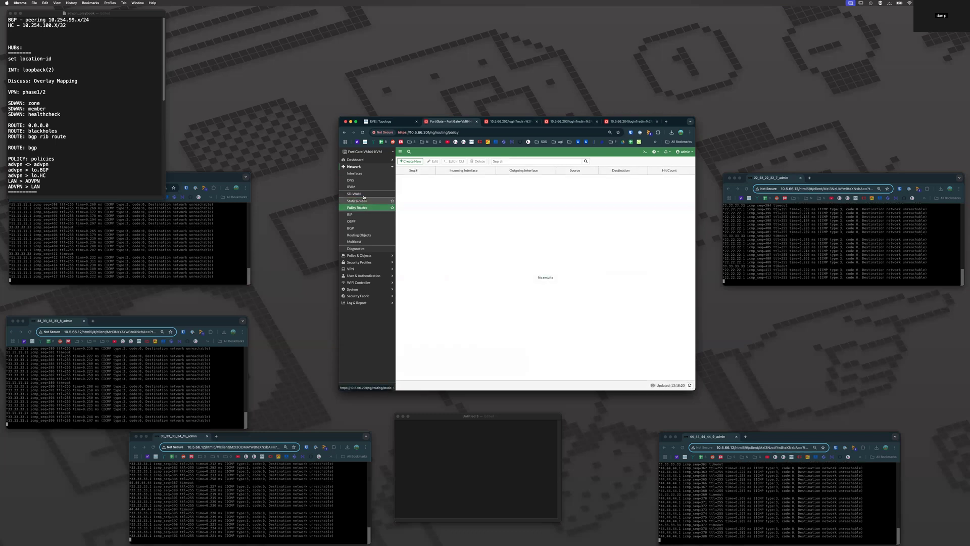
{"action": "left_click", "coordinate": [353, 194]}
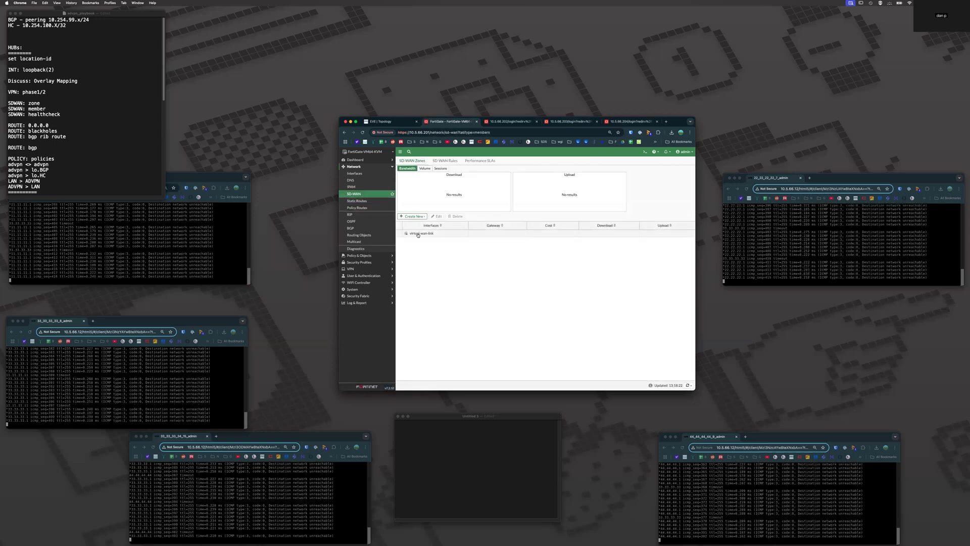
{"action": "left_click", "coordinate": [422, 233]}
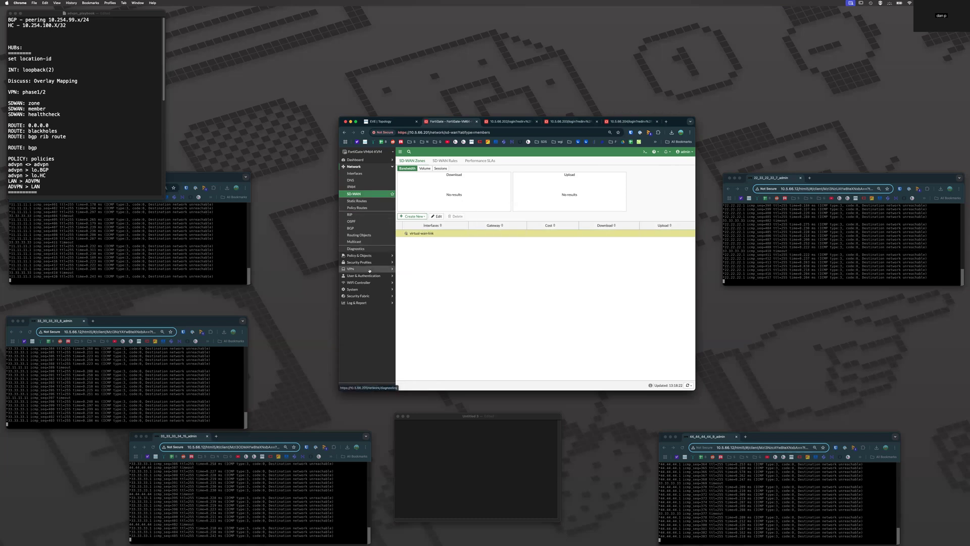
{"action": "left_click", "coordinate": [358, 200]}
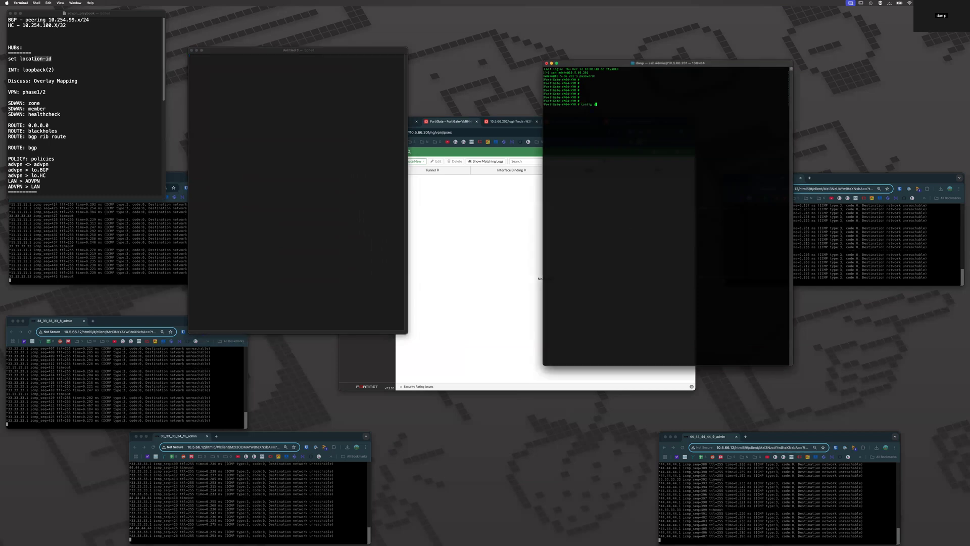
Under config system global, set hostname HUB1 and admintimeout 55
{"action": "type", "text": "config system global"}
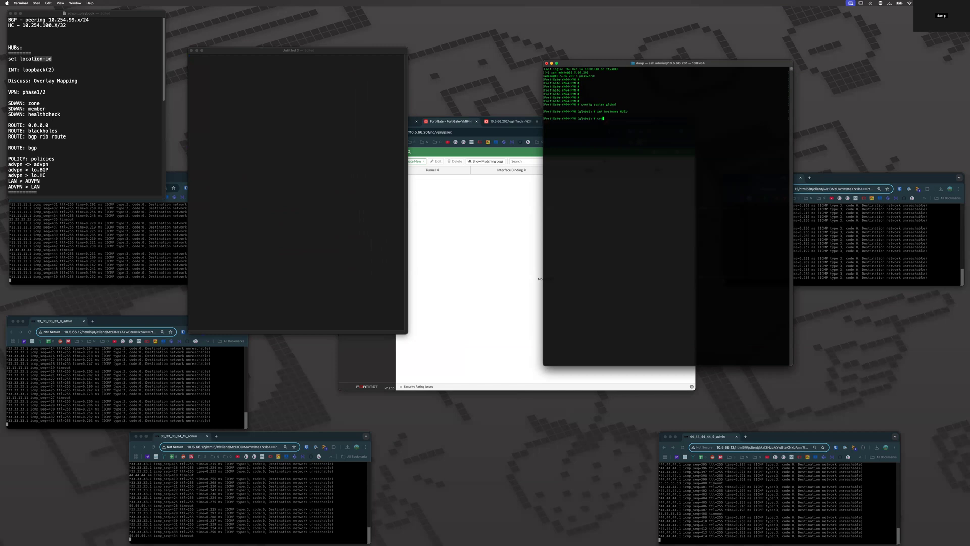
{"action": "type", "text": "set admintimeout 55"}
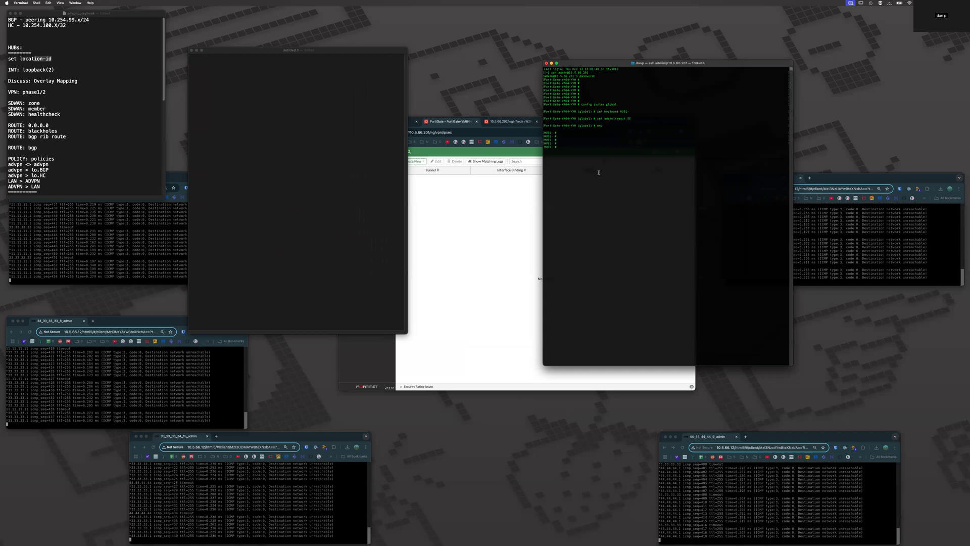
{"action": "type", "text": "config system global"}
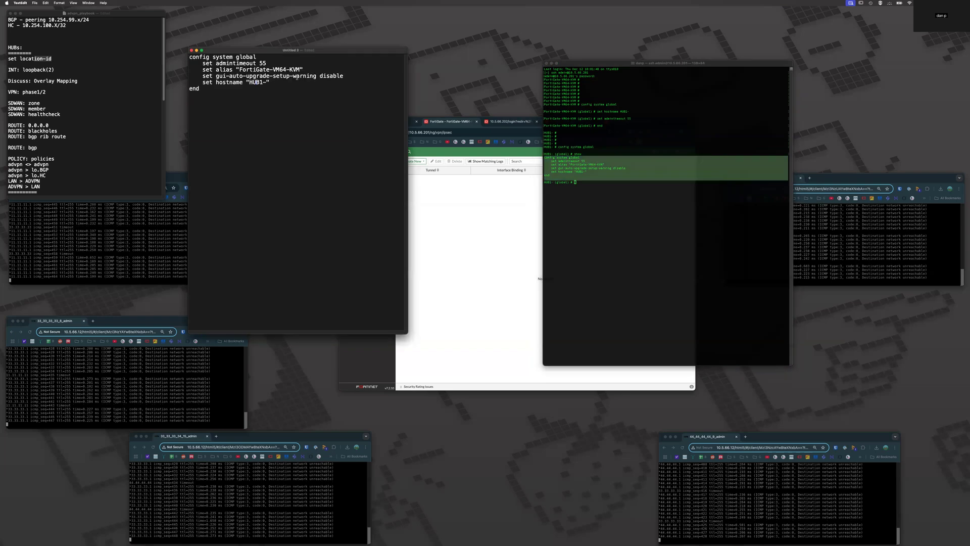
Delete the set alias and gui-auto-upgrade-setup-warning lines from the TextEdit snippet
{"action": "left_click_drag", "start_coordinate": [204, 69], "coordinate": [344, 75]}
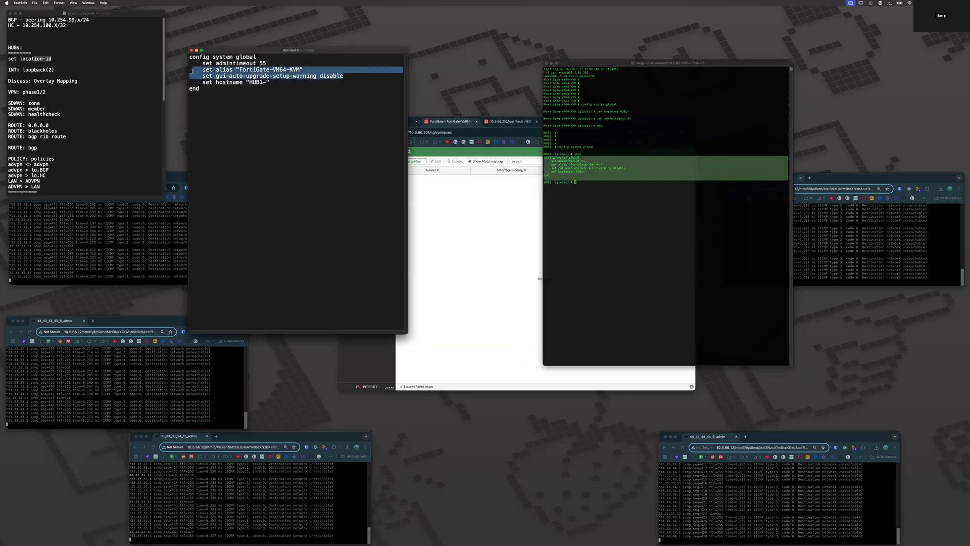
{"action": "key", "text": "Delete"}
{"action": "type", "text": "end"}
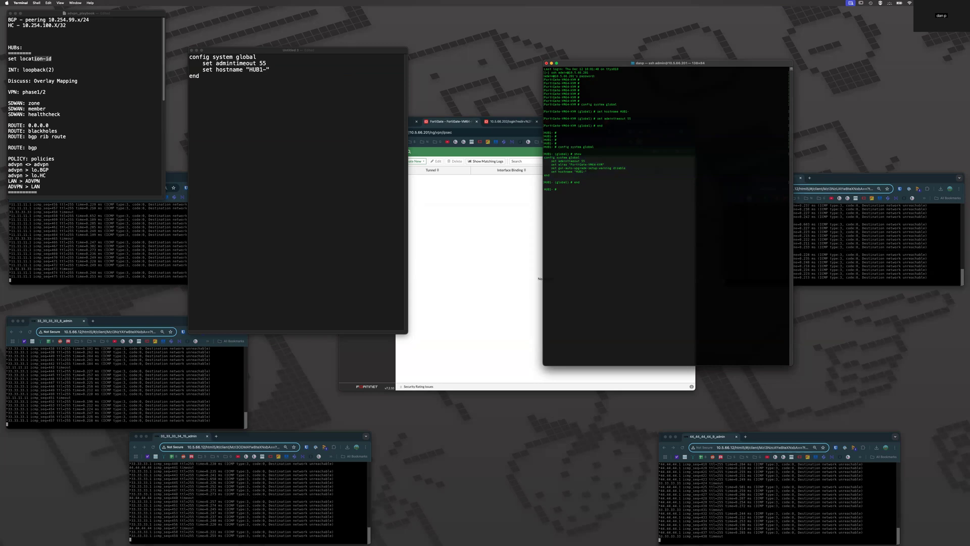
Set location-id 10.254.99.1 under config system settings and add the block to the notes
{"action": "type", "text": "config system setting"}
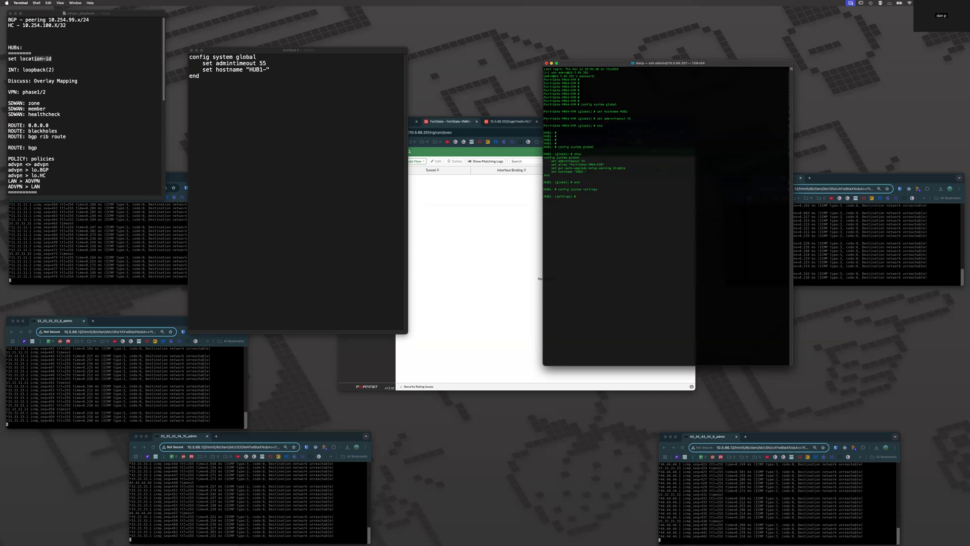
{"action": "type", "text": "set location-id"}
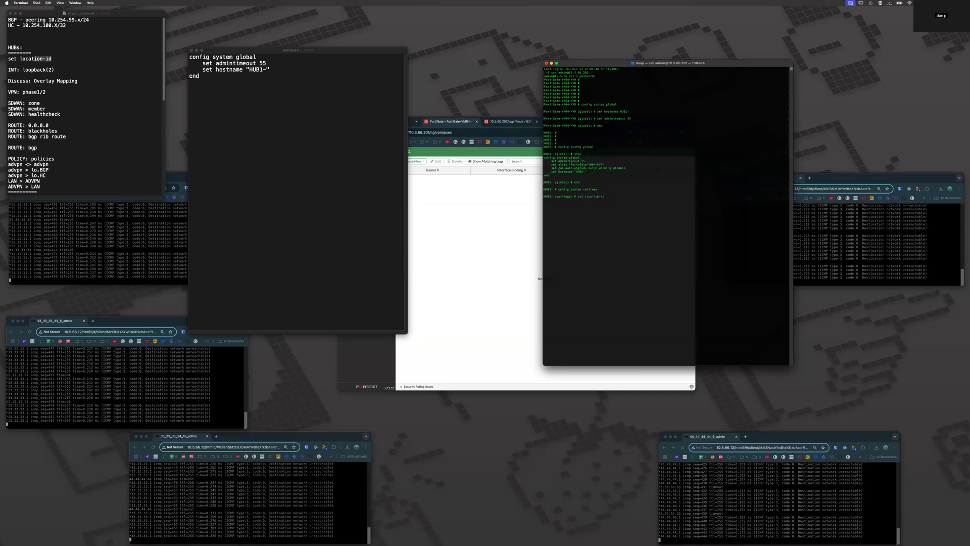
{"action": "type", "text": "10.254.99.1"}
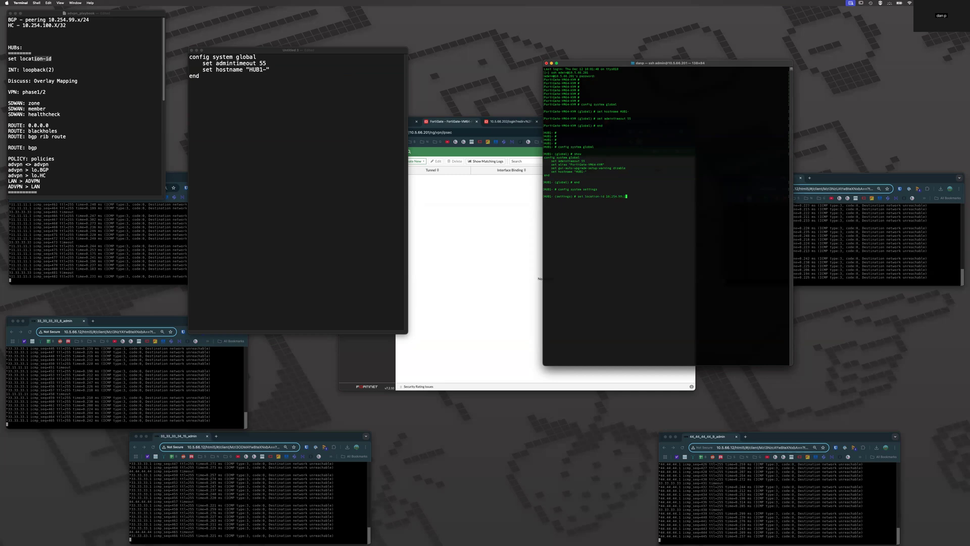
{"action": "key", "text": "Return"}
{"action": "type", "text": "show"}
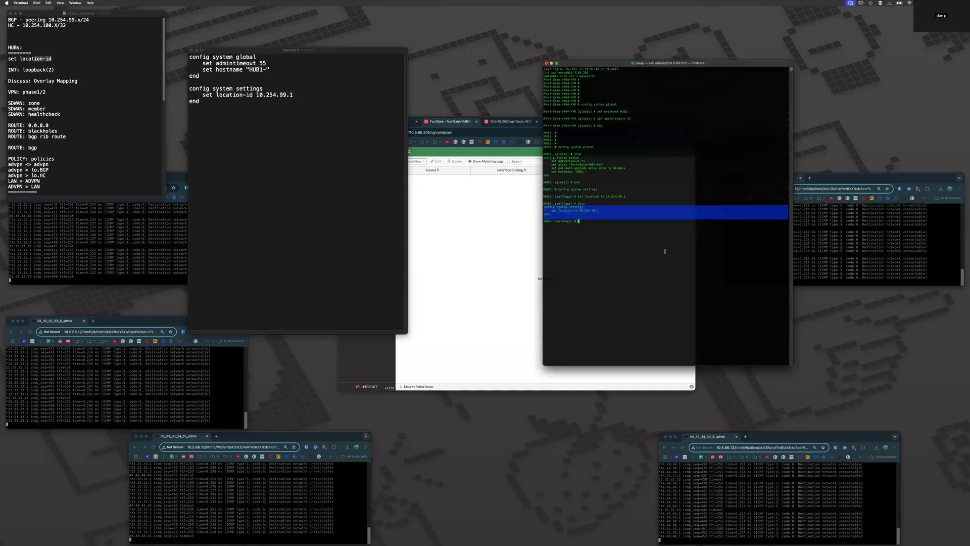
{"action": "type", "text": "config"}
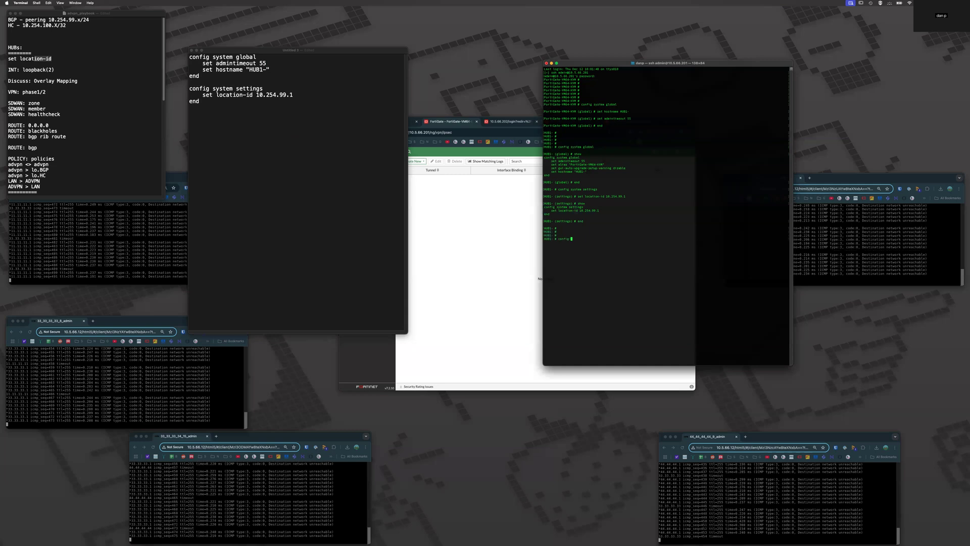
Create loopback lo.BGP in vdom root at 10.254.99.1/32 allowing ping, HTTPS and SSH, then select the output
{"action": "type", "text": "config system interface"}
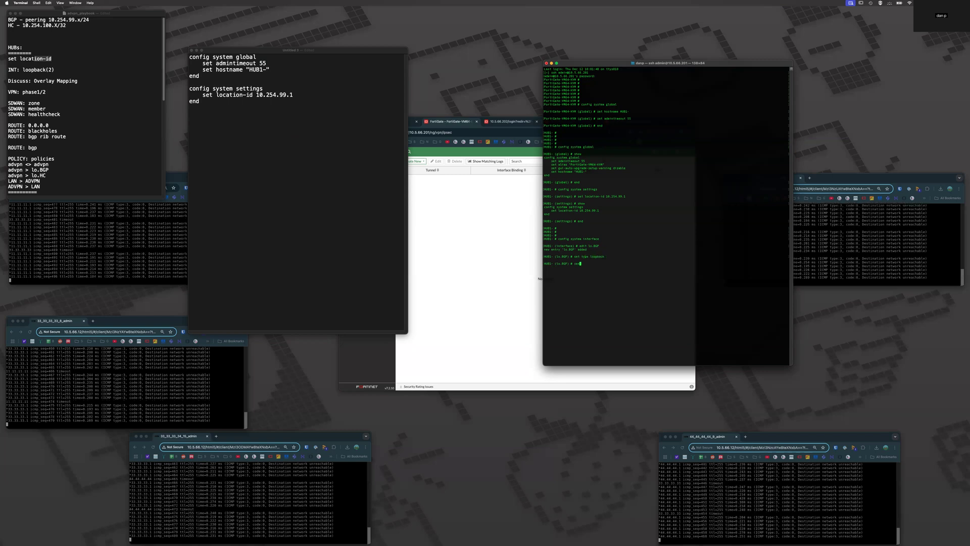
{"action": "type", "text": "set vdom root"}
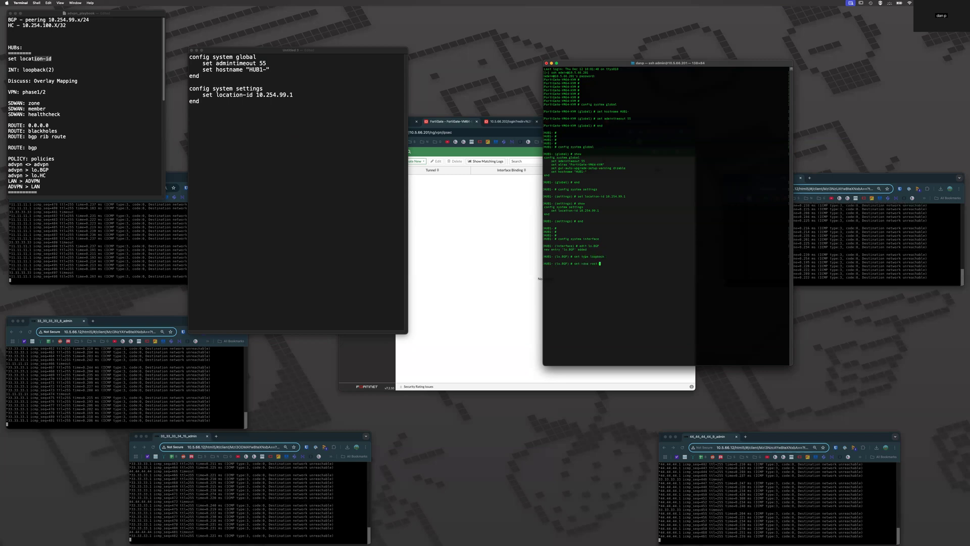
{"action": "type", "text": "set ip"}
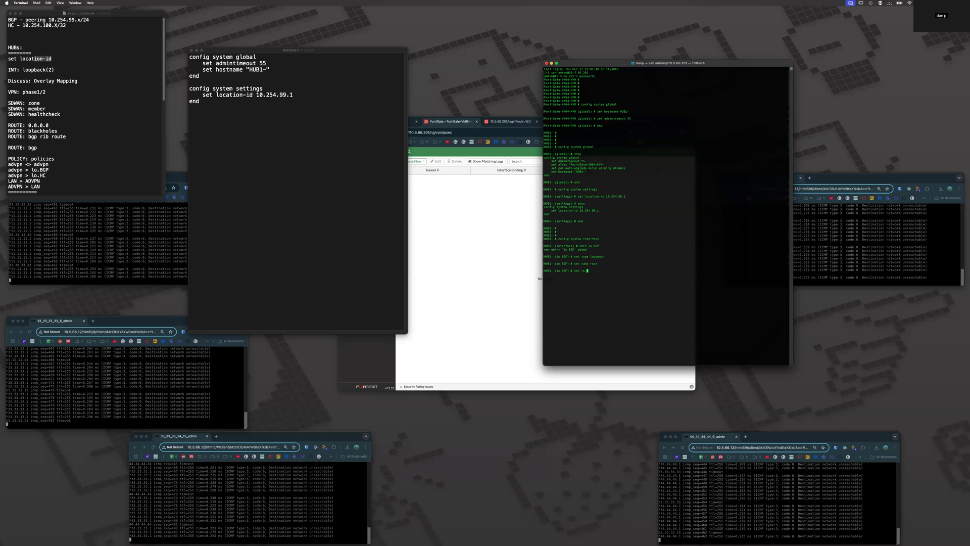
{"action": "type", "text": "ip 10.254.99.1/32"}
{"action": "type", "text": "set allowaccess ping"}
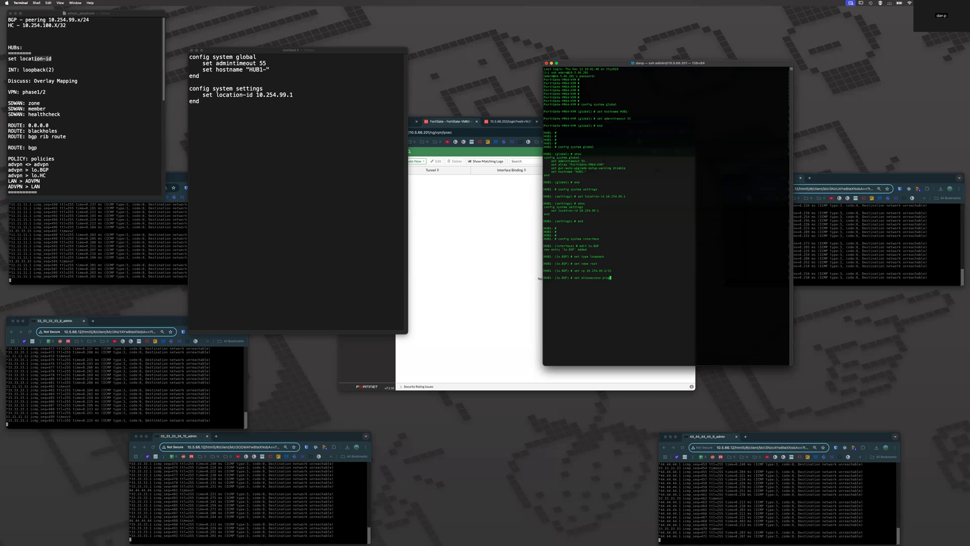
{"action": "type", "text": "http https ssh snmp fgfm"}
{"action": "type", "text": "show"}
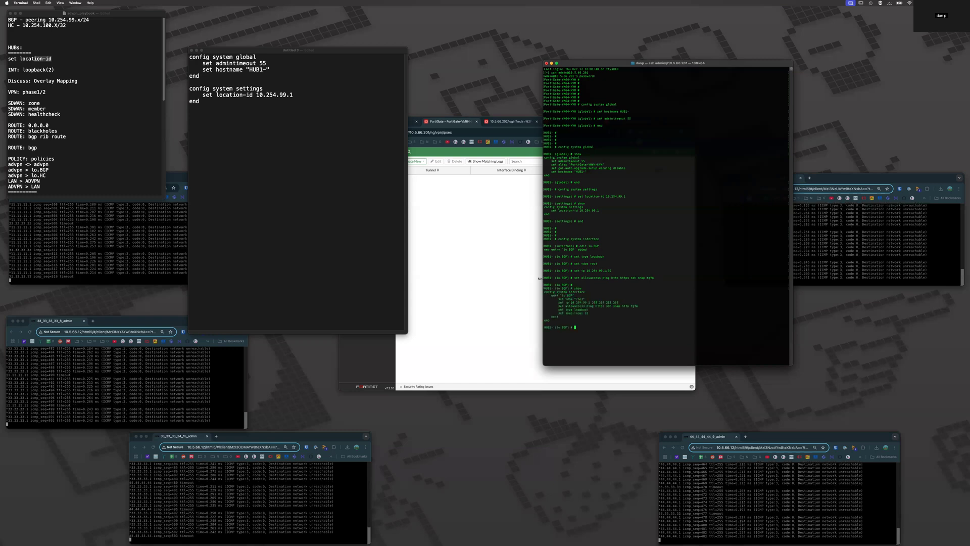
{"action": "left_click_drag", "start_coordinate": [545, 296], "coordinate": [789, 322]}
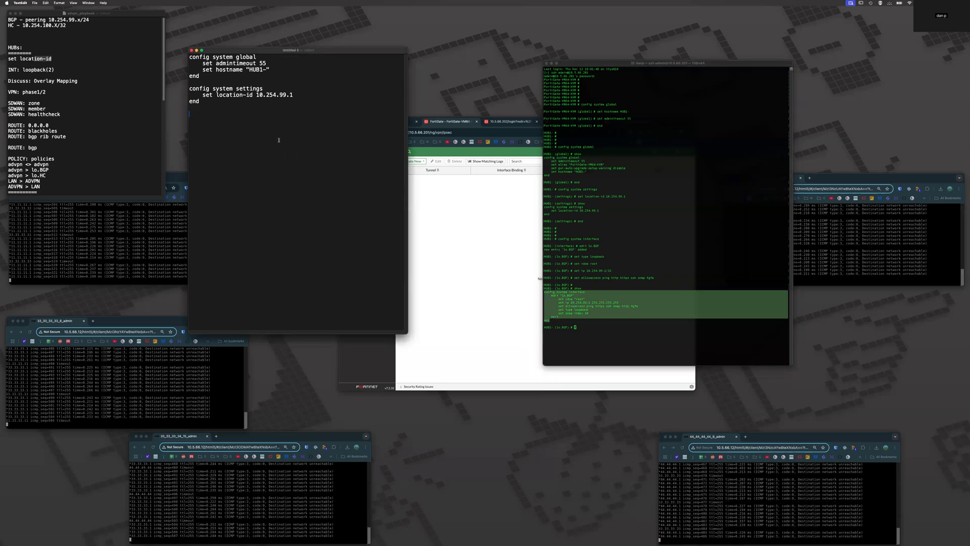
Edit lo.HC in vdom root with IP 10.254.100.1 255.255.255.255 and begin setting allowaccess
{"action": "type", "text": "config system interface"}
{"action": "left_click", "coordinate": [666, 326]}
{"action": "type", "text": "end"}
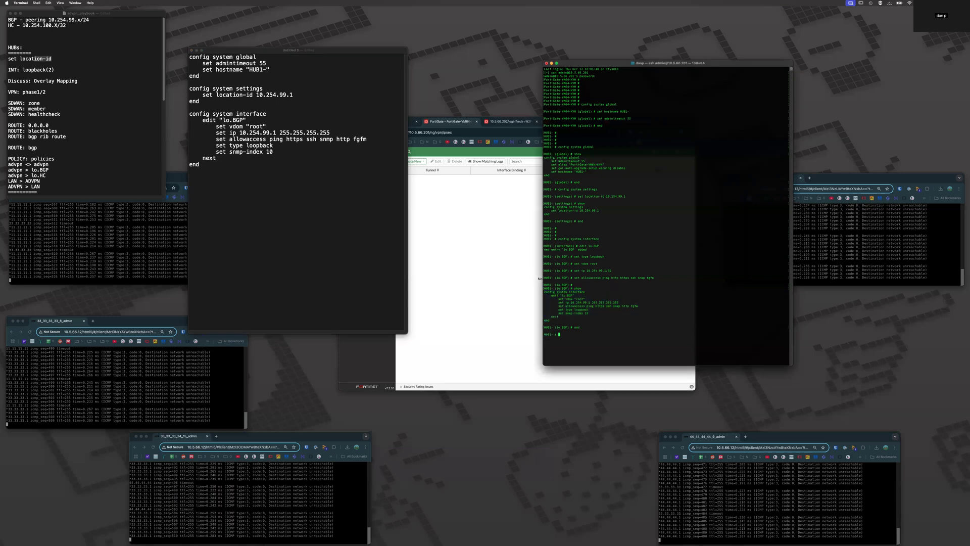
{"action": "type", "text": "config system interface"}
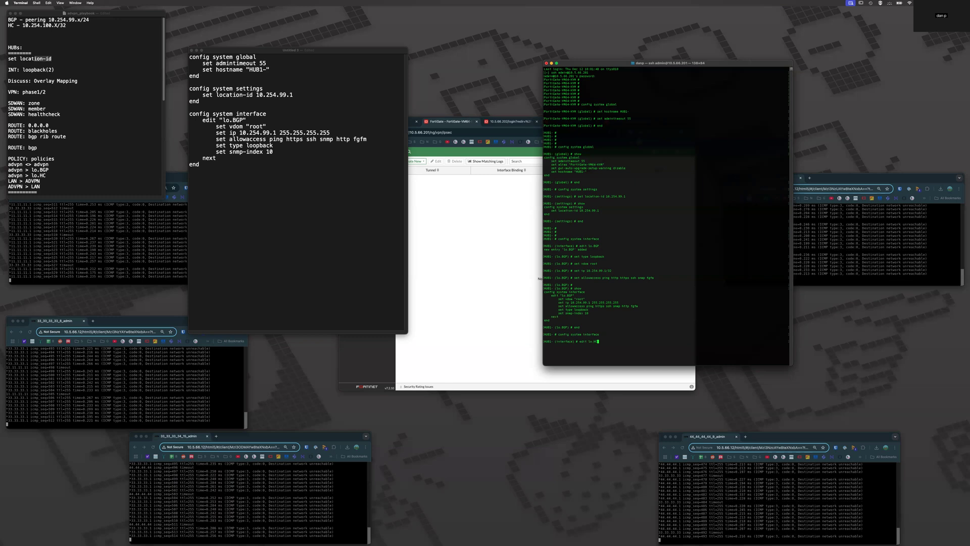
{"action": "type", "text": "edit lo.HC"}
{"action": "type", "text": "set ip 10.254.100."}
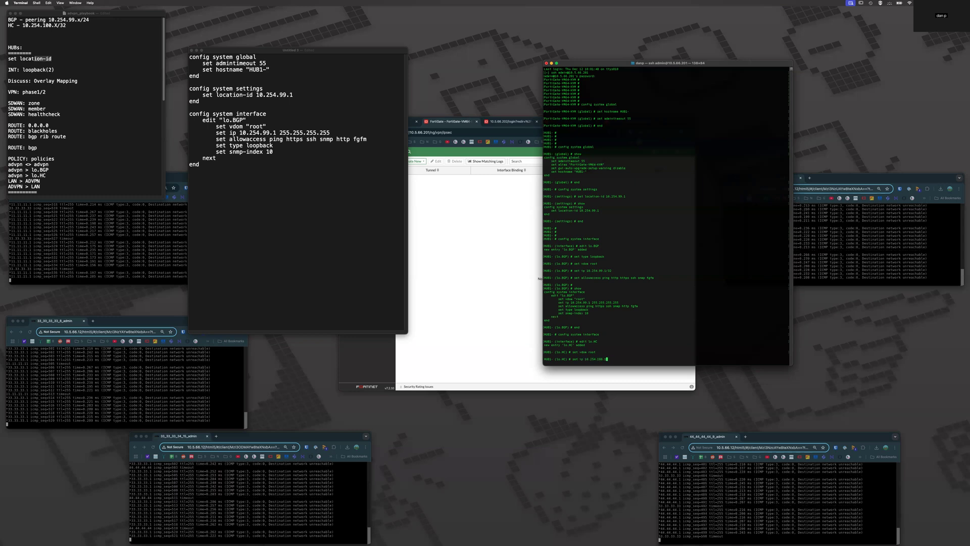
{"action": "type", "text": "set allowaccess ping"}
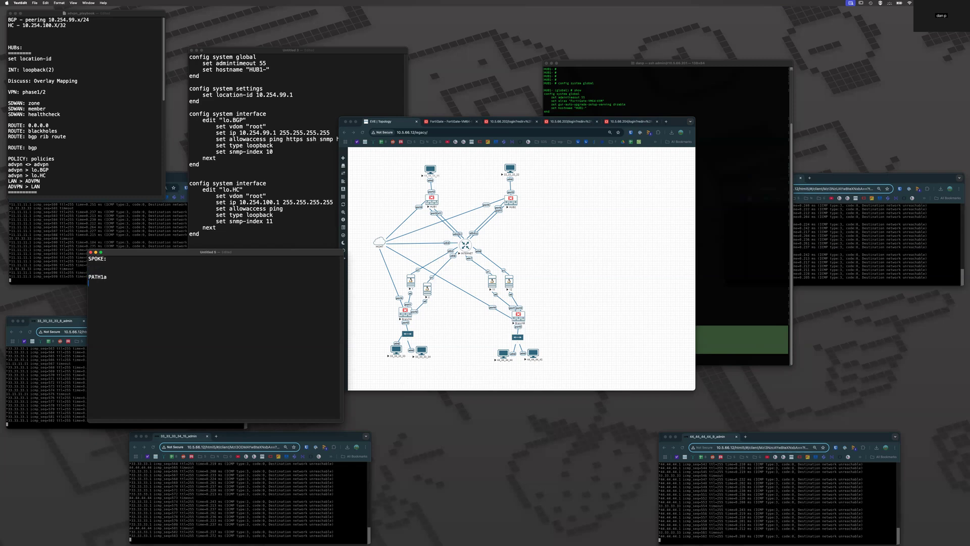
Note PATH1a and PATH1b with wan1/wan2 descriptions under SPOKE, then delete those descriptions
{"action": "type", "text": "PATH1b"}
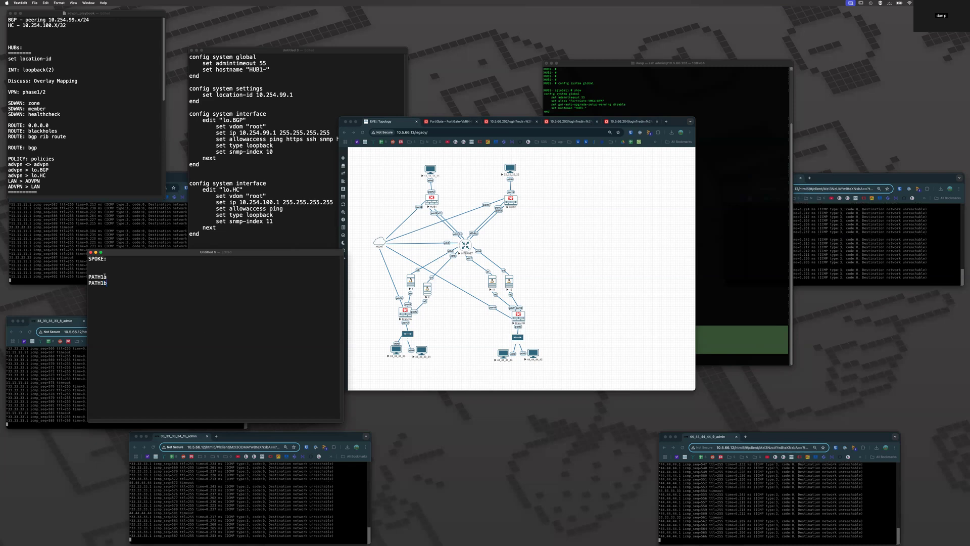
{"action": "type", "text": "(wan1"}
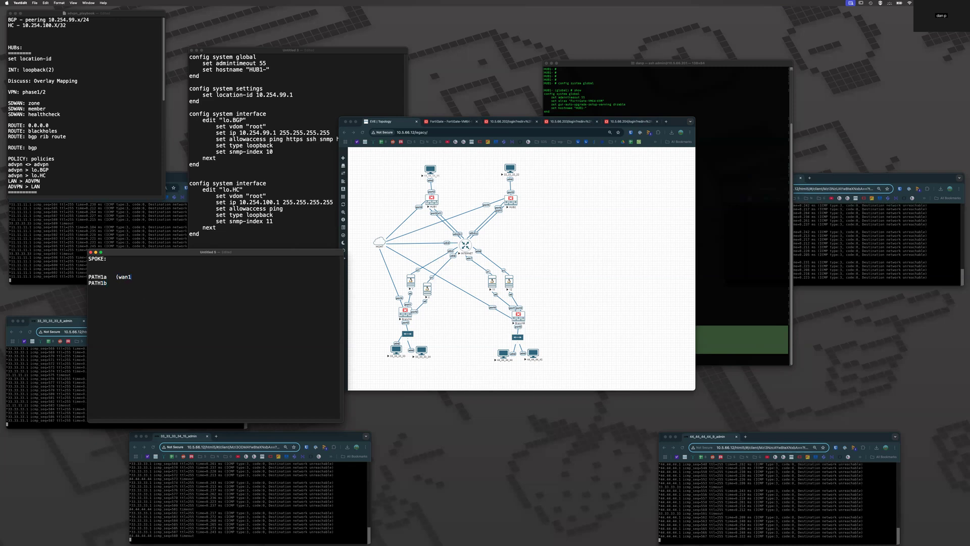
{"action": "type", "text": "locally"}
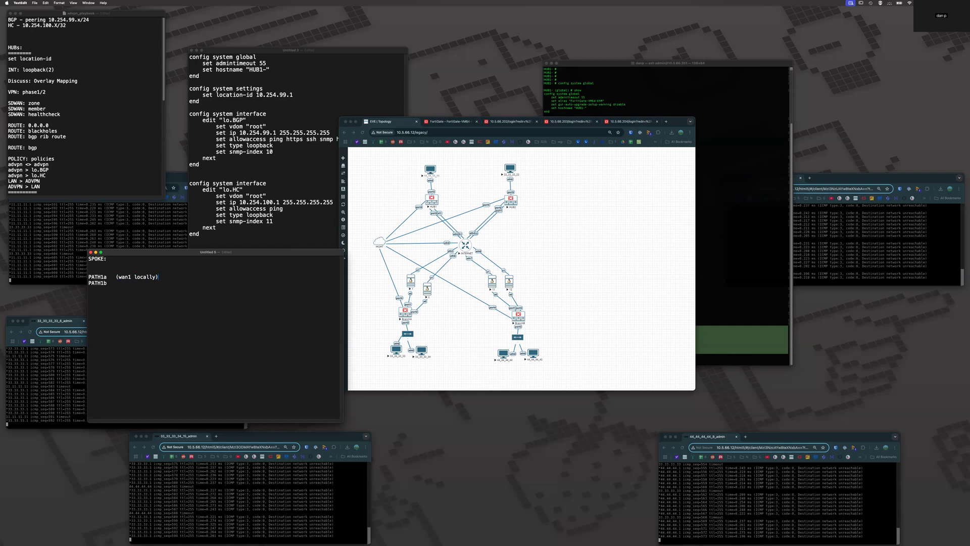
{"action": "type", "text": "("}
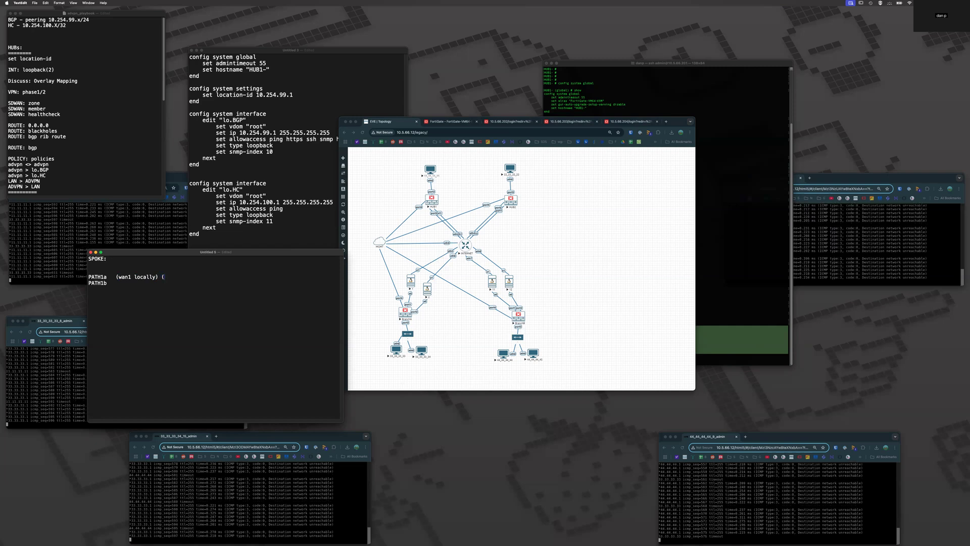
{"action": "type", "text": "w"}
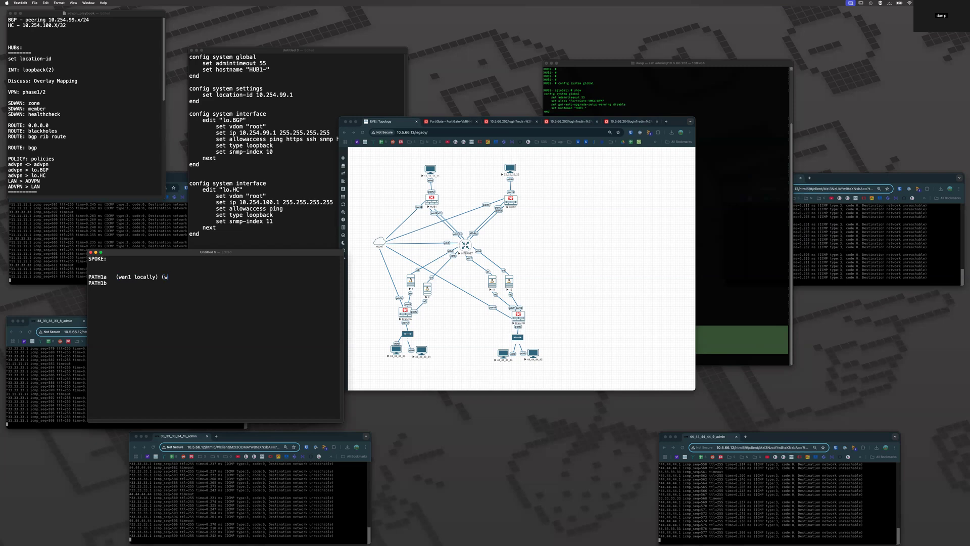
{"action": "type", "text": "(wan1 hub)"}
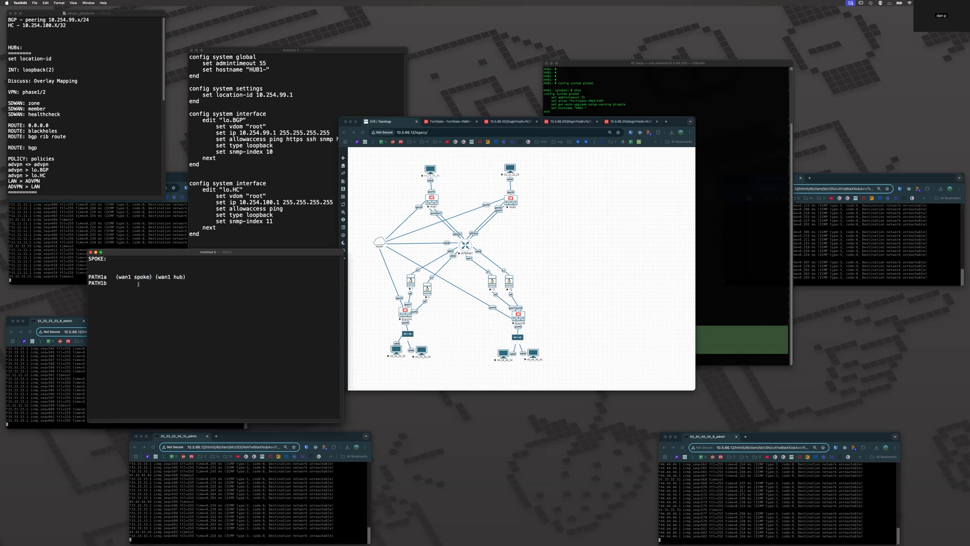
{"action": "type", "text": "(wan1 spoke"}
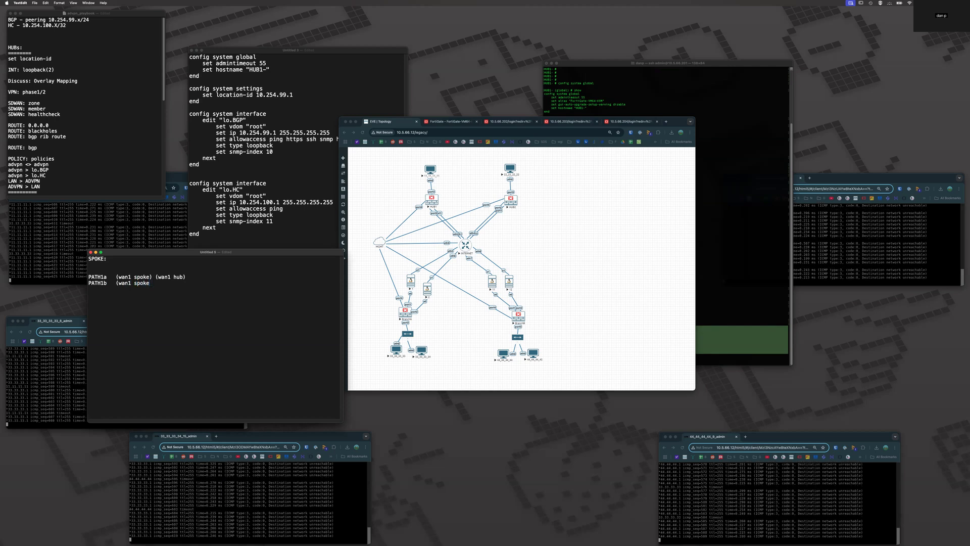
{"action": "type", "text": "(wan2"}
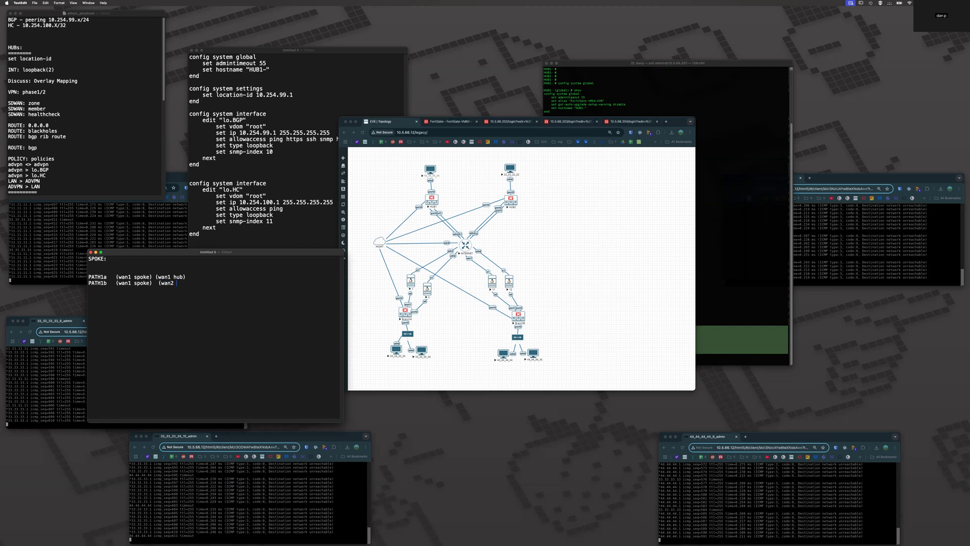
{"action": "type", "text": "hub"}
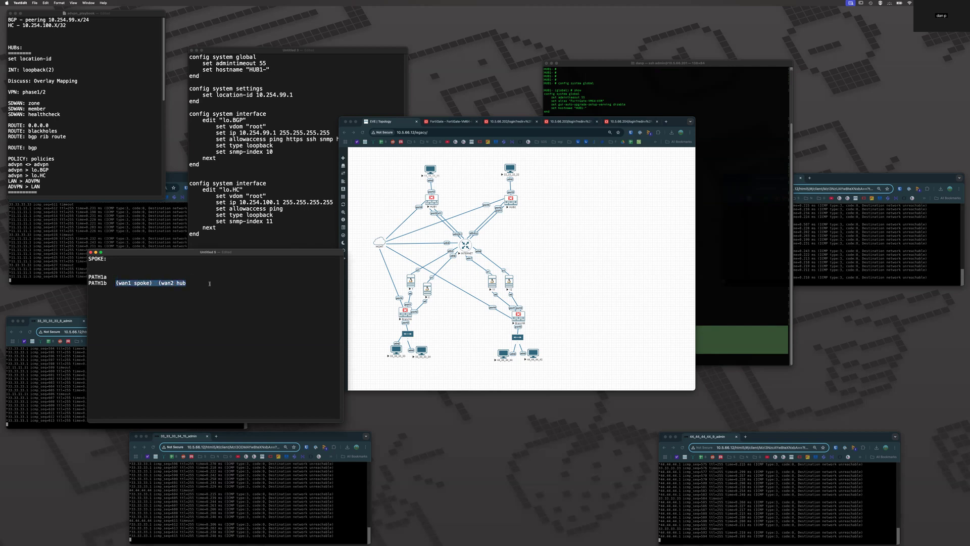
{"action": "key", "text": "backspace"}
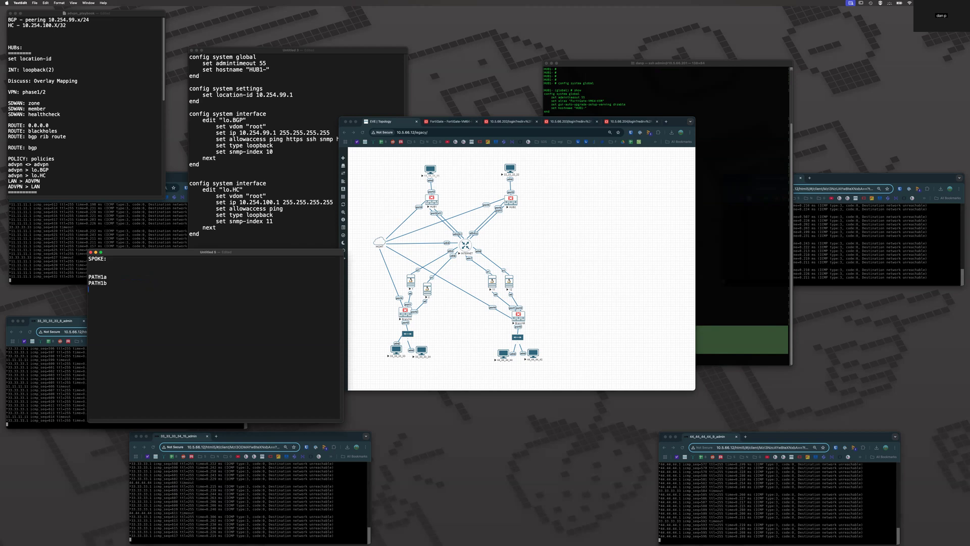
List PATH1a through PATH2b numbered 11–14, and add a second set numbered 21–24
{"action": "type", "text": "PATH2"}
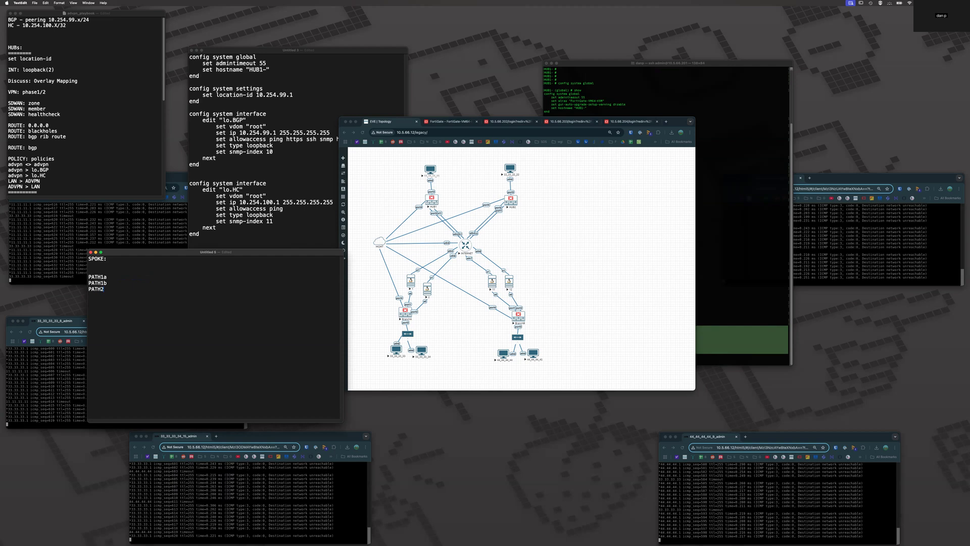
{"action": "type", "text": "a"}
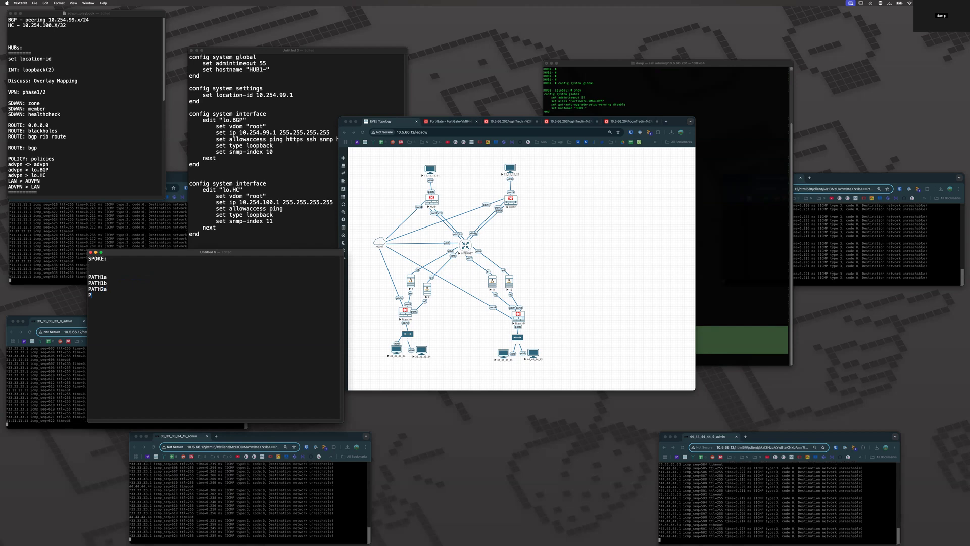
{"action": "type", "text": "PATH2b"}
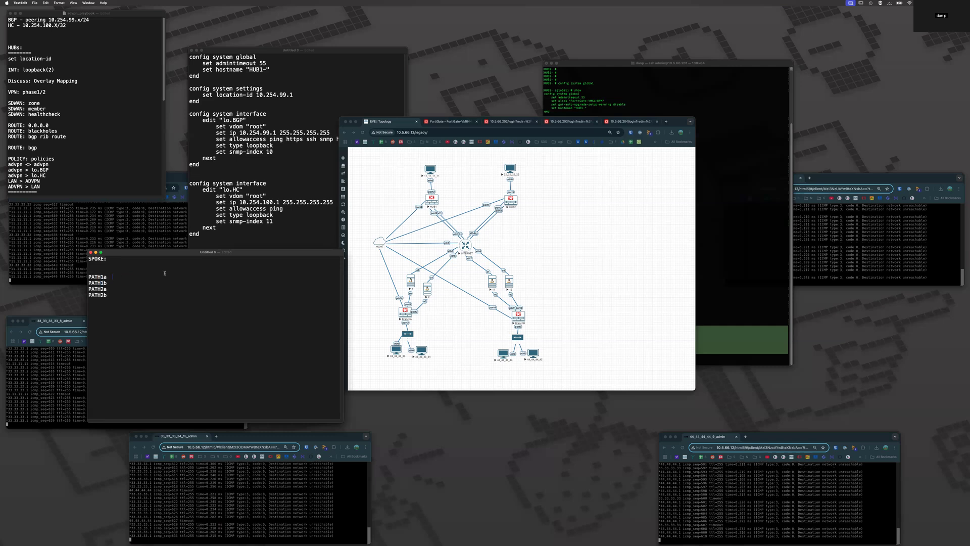
{"action": "type", "text": "11"}
{"action": "type", "text": "  13"}
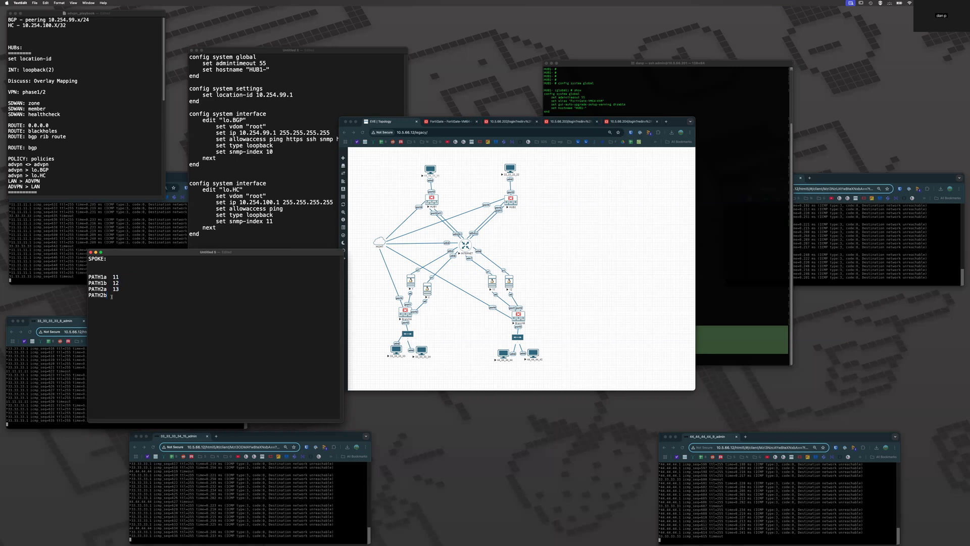
{"action": "type", "text": "14"}
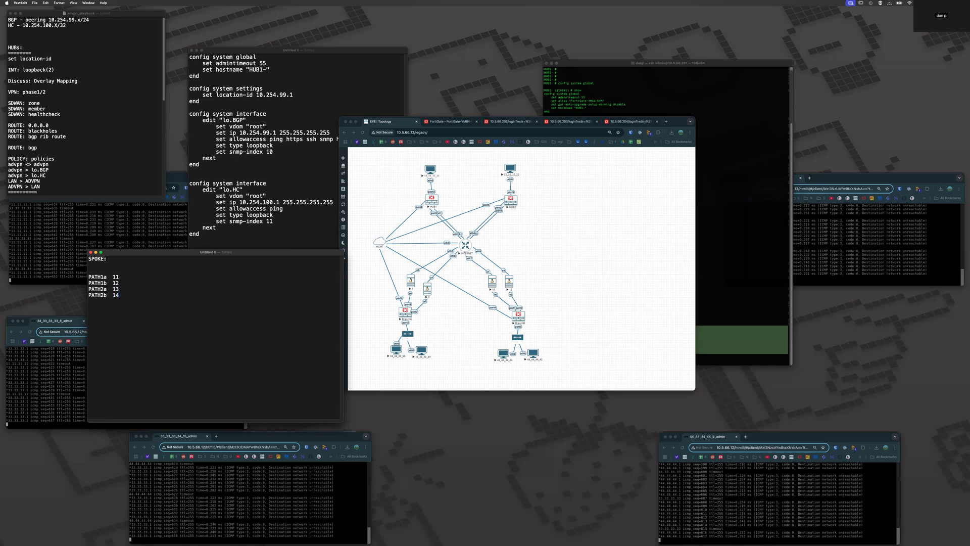
{"action": "left_click_drag", "start_coordinate": [108, 283], "coordinate": [121, 295]}
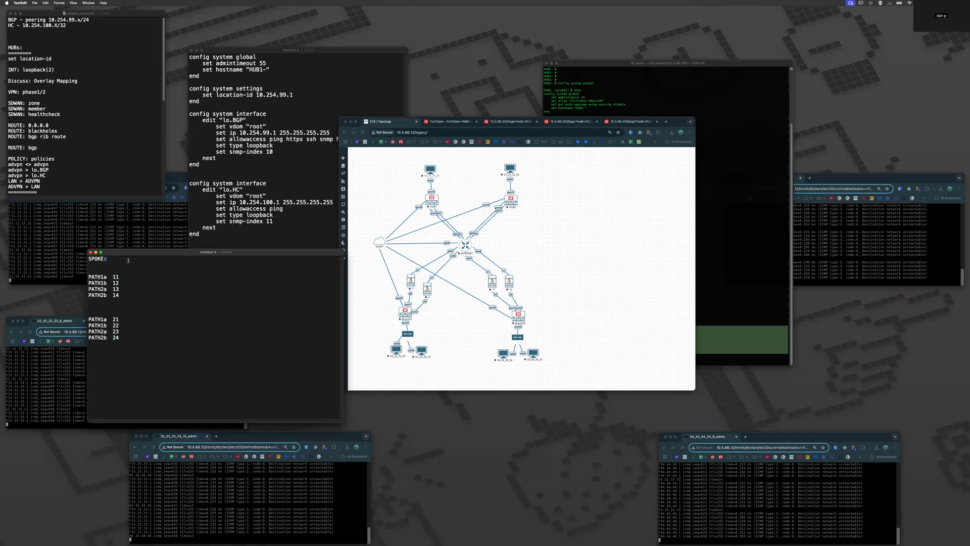
Map spoke IDs to hub paths: 11/21 PATH1a, 12/22 PATH2a, 13/23 PATH1b, 14/24 PATH2b
{"action": "type", "text": "Gy/"}
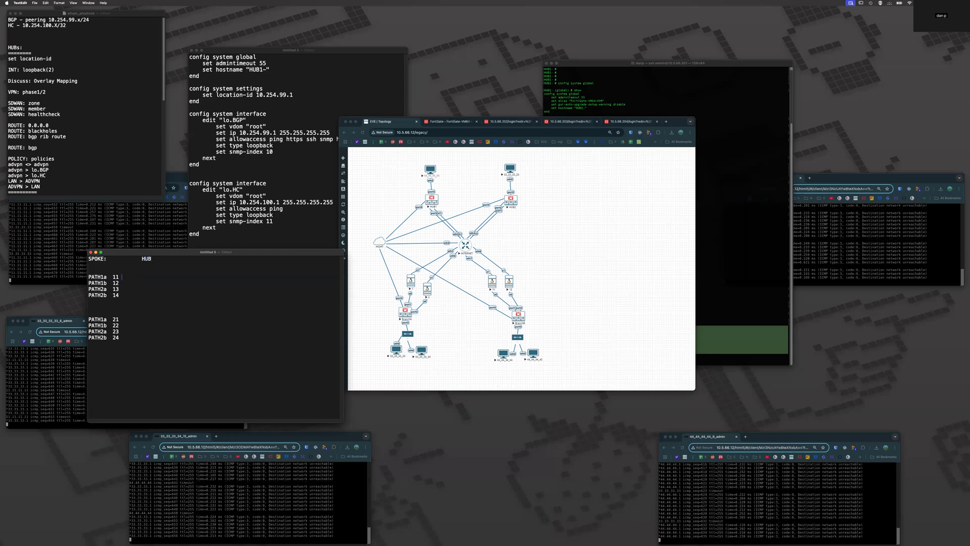
{"action": "type", "text": "PATH"}
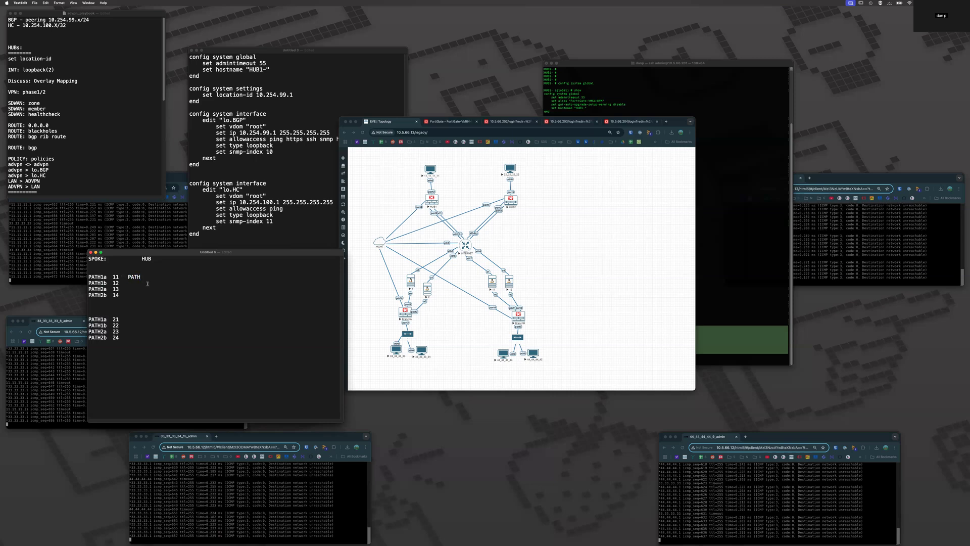
{"action": "type", "text": "PATH1a"}
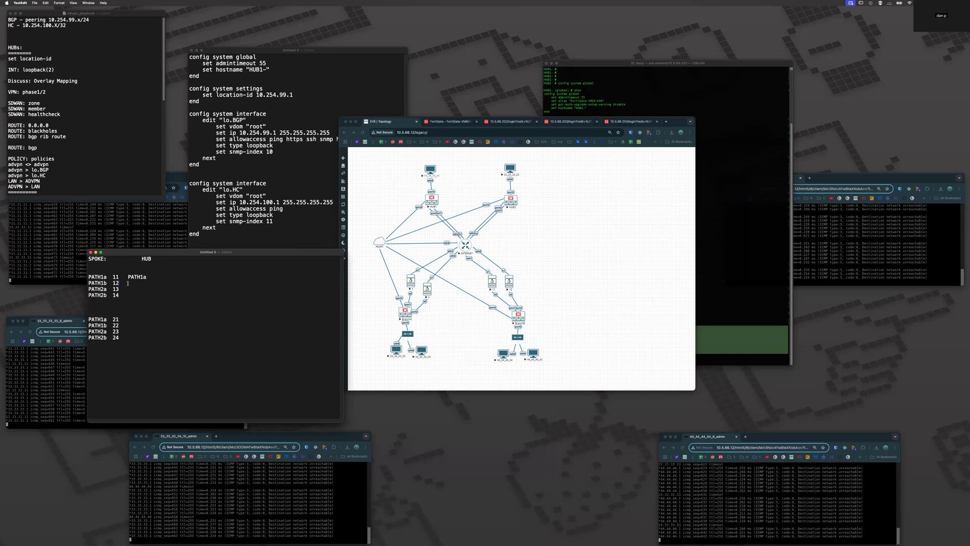
{"action": "type", "text": "PATH2a"}
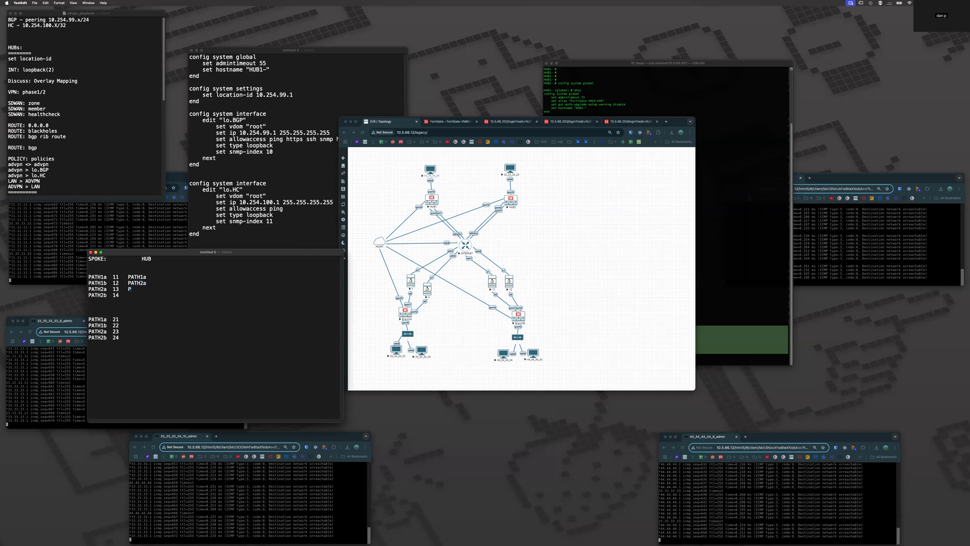
{"action": "type", "text": "ATH1b"}
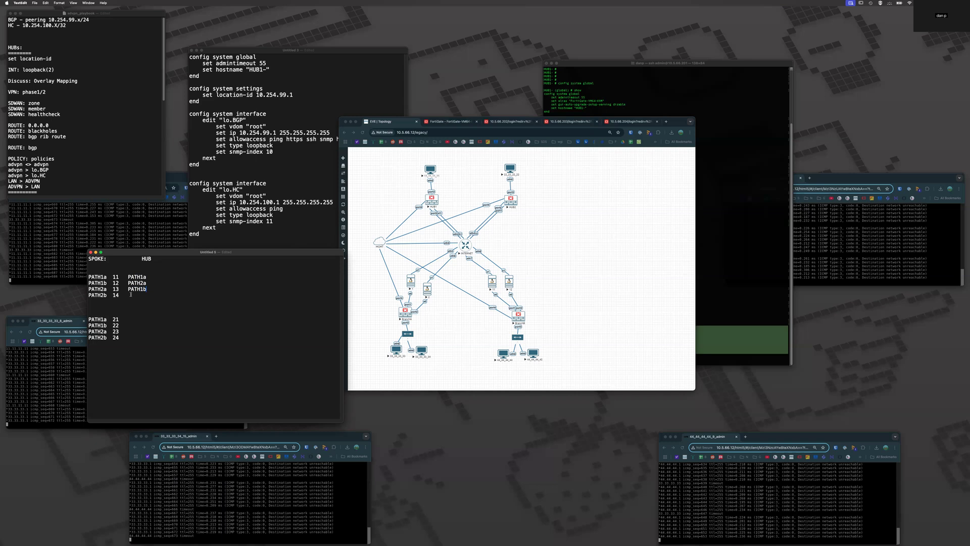
{"action": "type", "text": "PATH2b"}
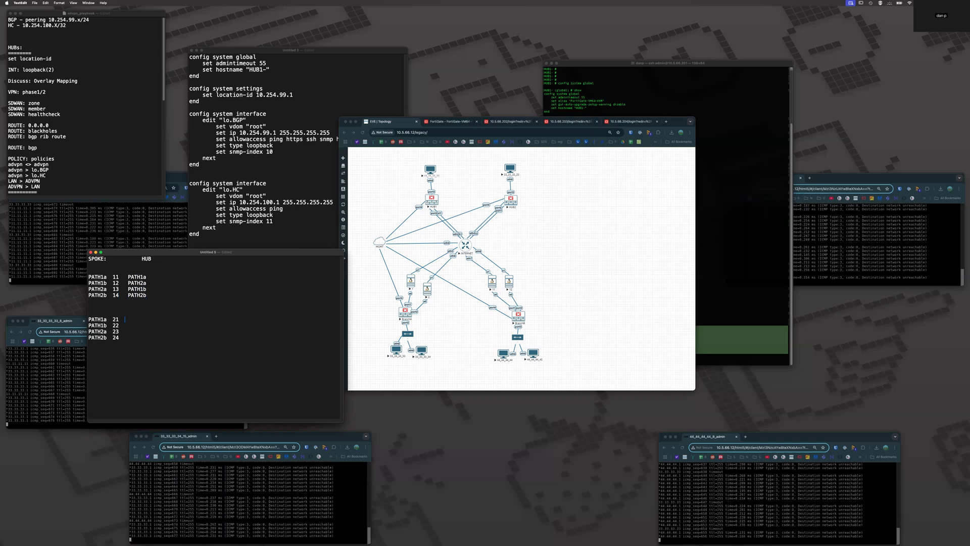
{"action": "type", "text": "PATH1a"}
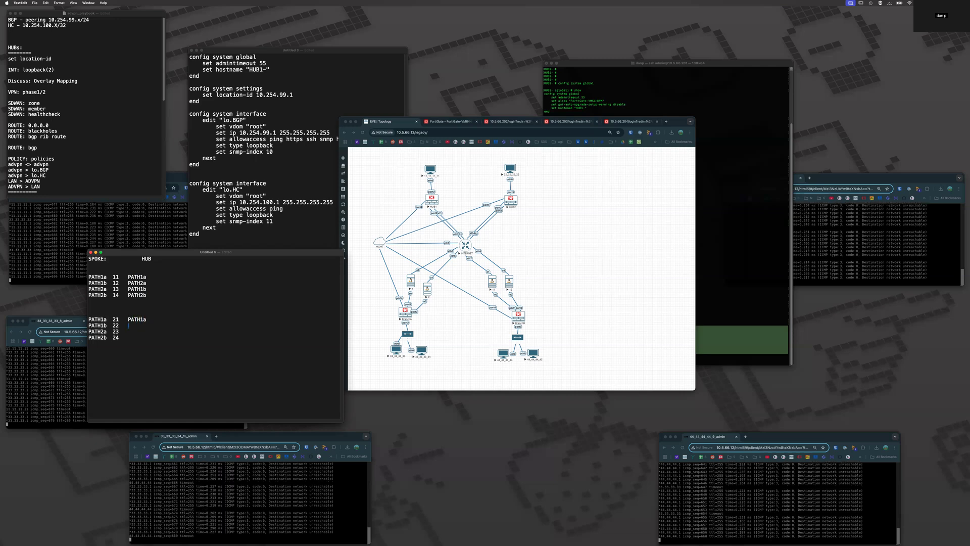
{"action": "type", "text": "PATH2a"}
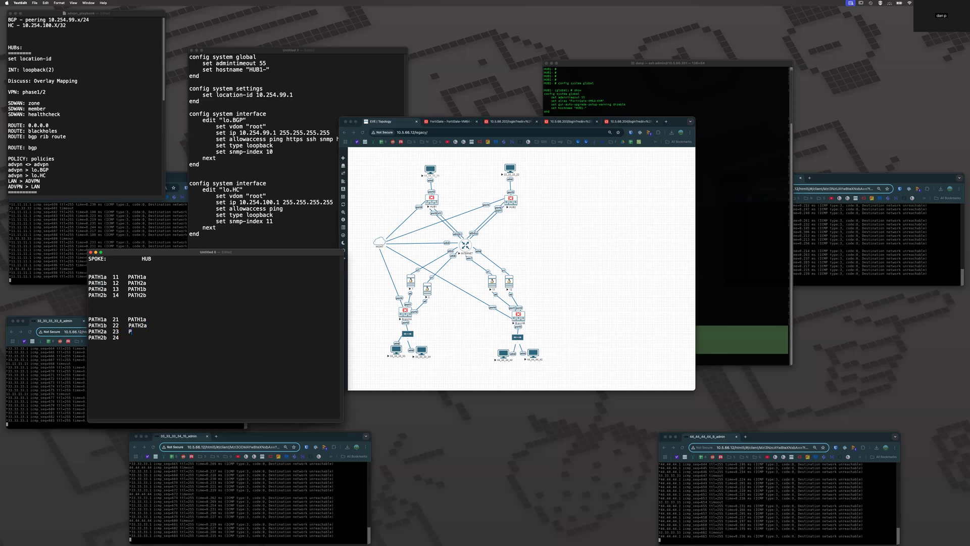
{"action": "type", "text": "ATH1b"}
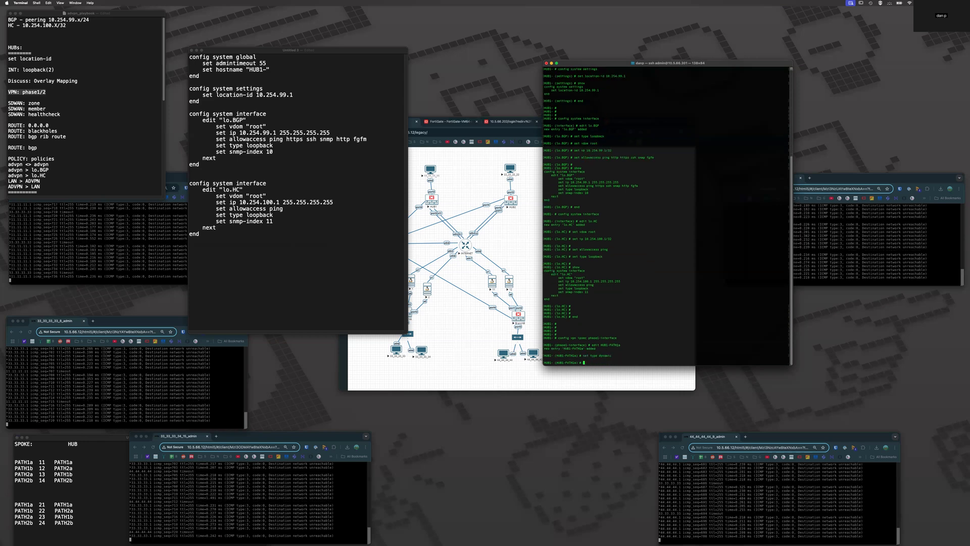
Bind the PATH1a dynamic phase1 tunnel to interface port1 in the CLI
{"action": "type", "text": "set interface port1 set t"}
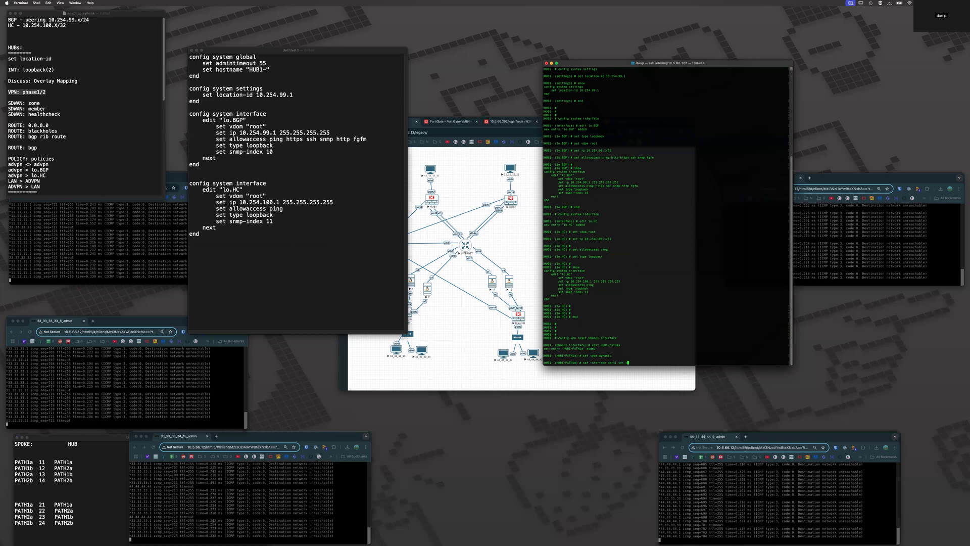
{"action": "type", "text": "set interface port1 set is"}
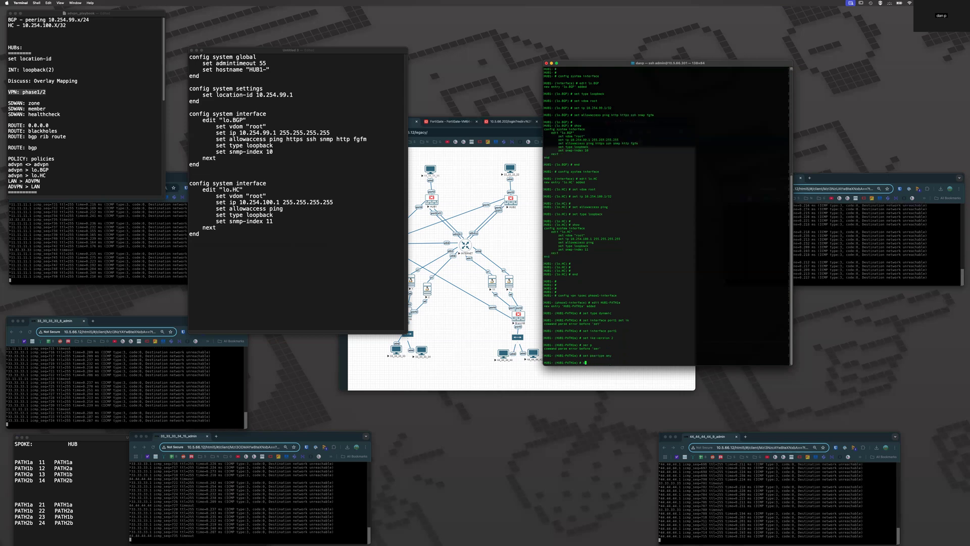
Disable net-device, enable the ADVPN sender and overlay, and set exchange-ip-addr4 10.254.99.1
{"action": "type", "text": "set net device disable"}
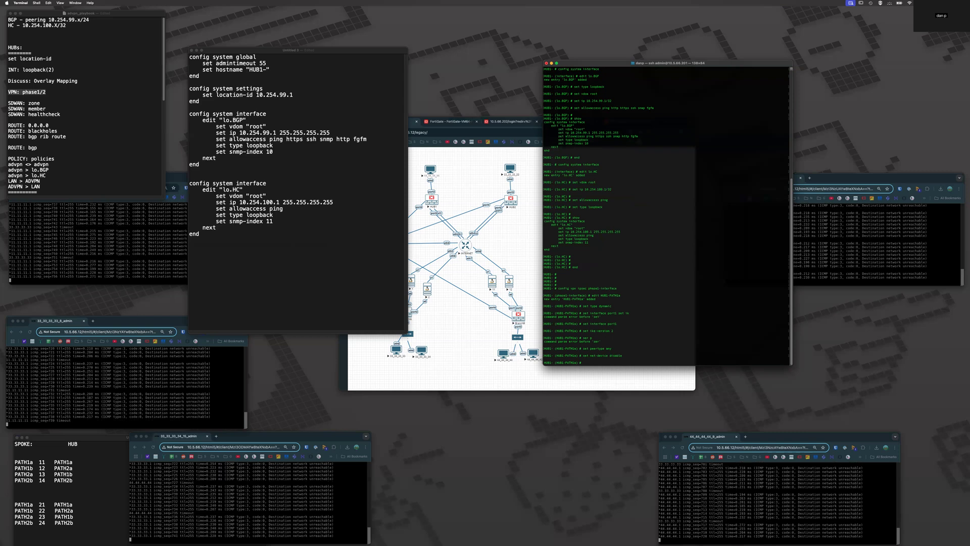
{"action": "type", "text": "set authmethod"}
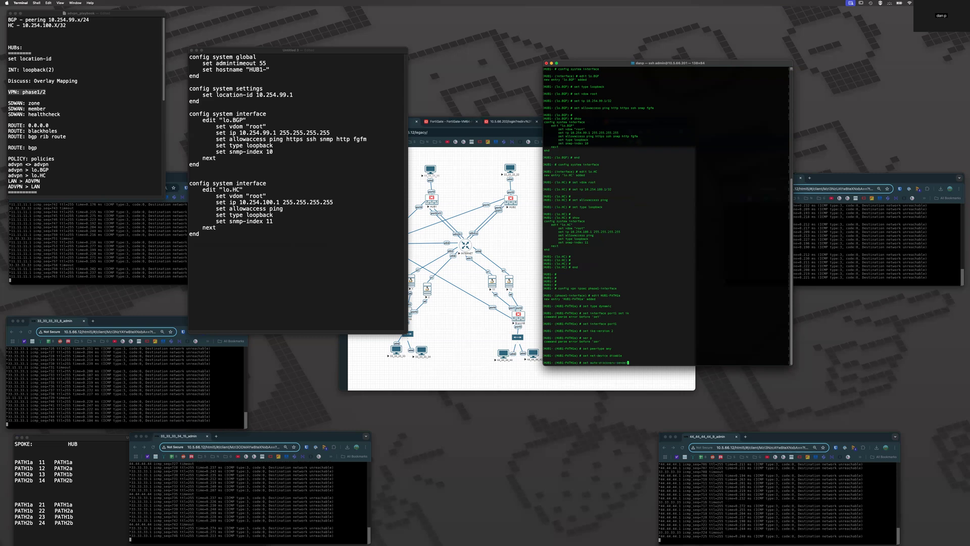
{"action": "type", "text": "enable"}
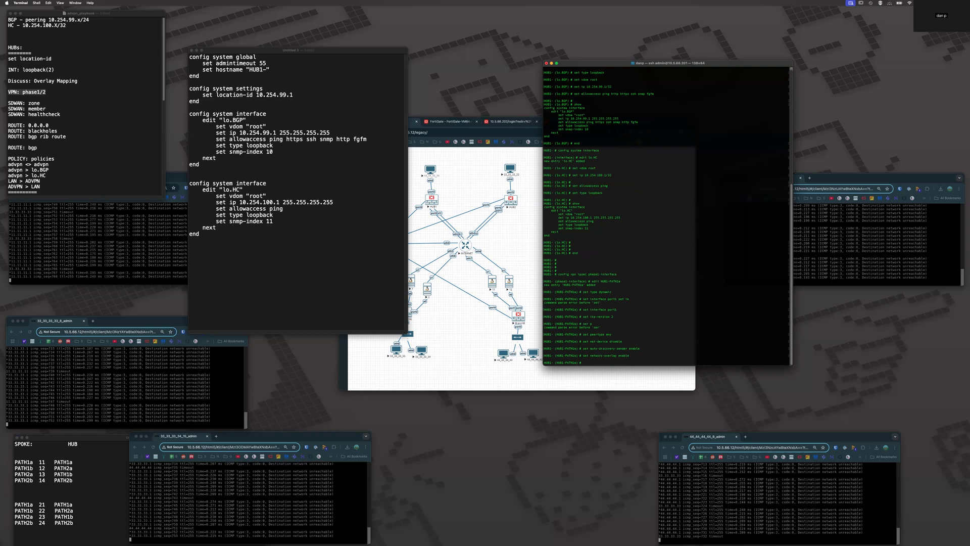
{"action": "type", "text": "set exchange-ip-addr4"}
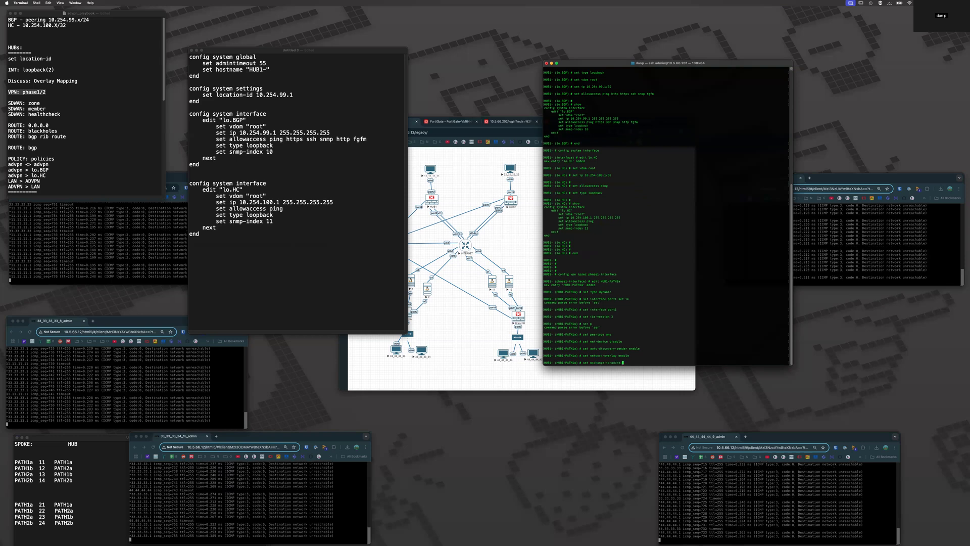
{"action": "type", "text": "10.254.99.1"}
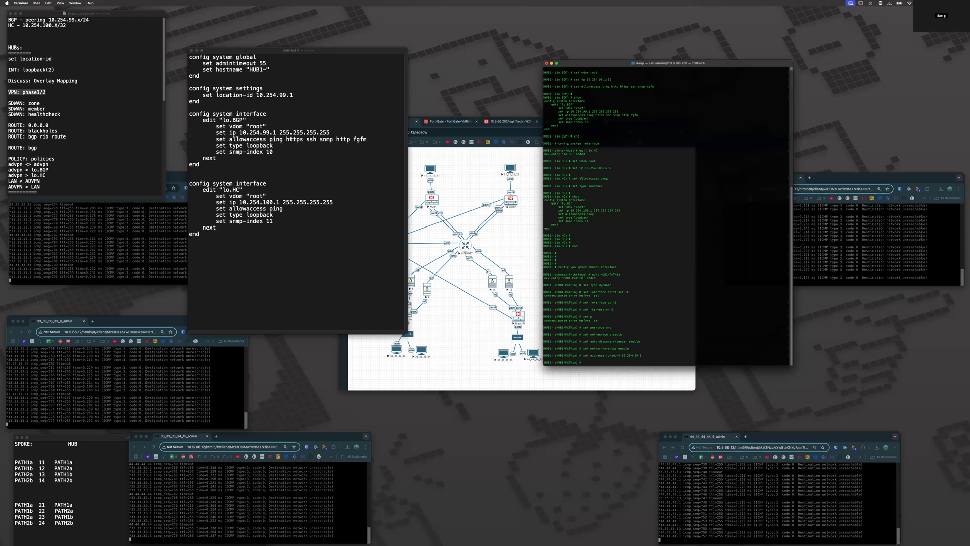
Disable add-route on the PATH1a phase1 tunnel
{"action": "type", "text": "set add-route disable"}
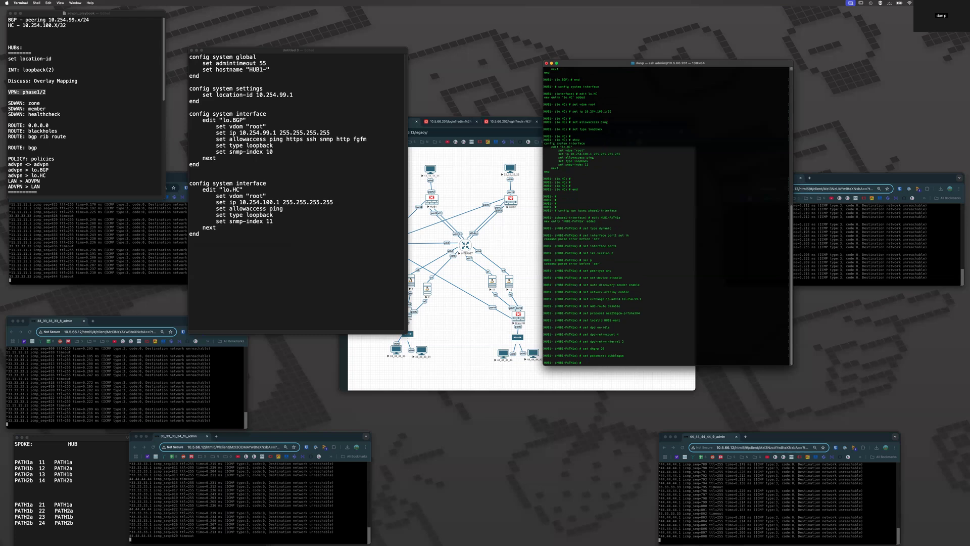
Set negotiate-timeout, then show and select the full PATH1a phase1 configuration
{"action": "type", "text": "set negotiate-timeout"}
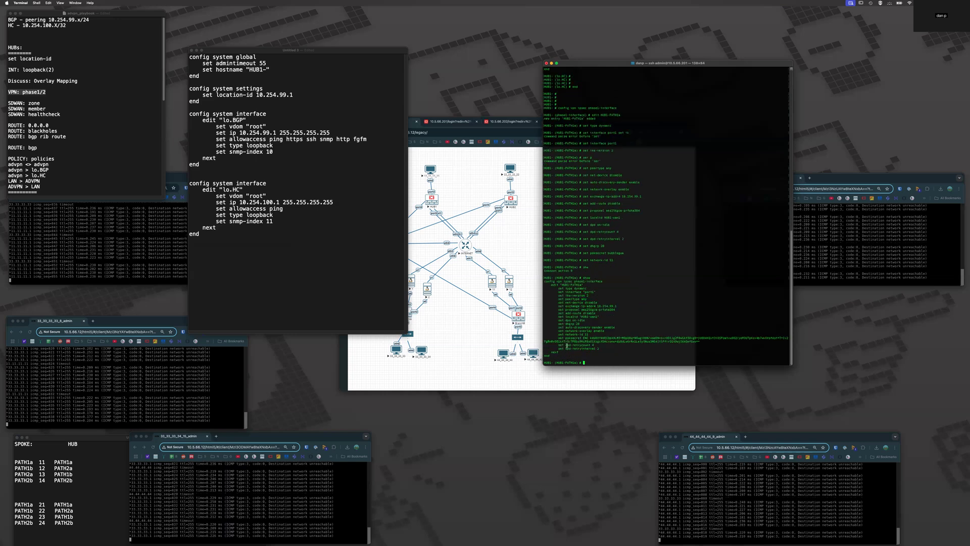
{"action": "left_click_drag", "start_coordinate": [548, 280], "coordinate": [786, 352]}
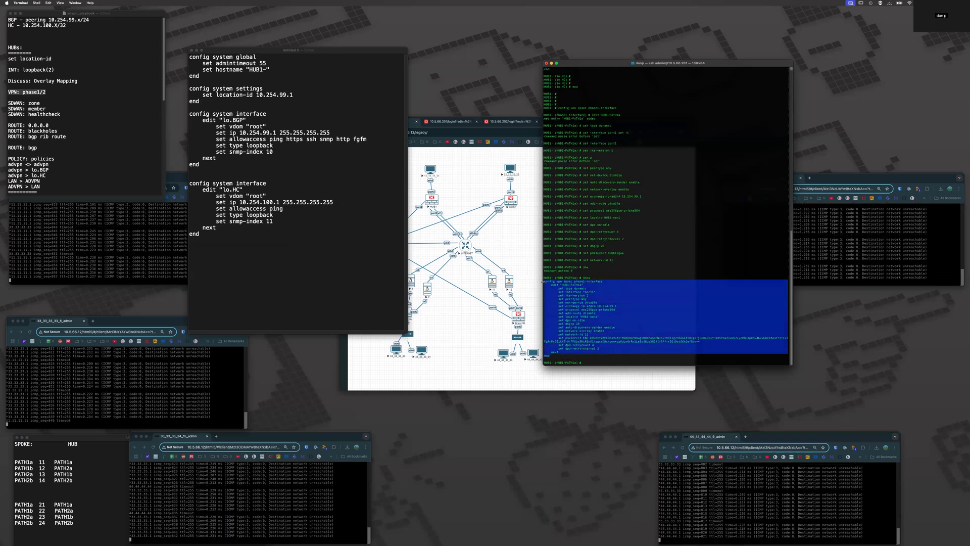